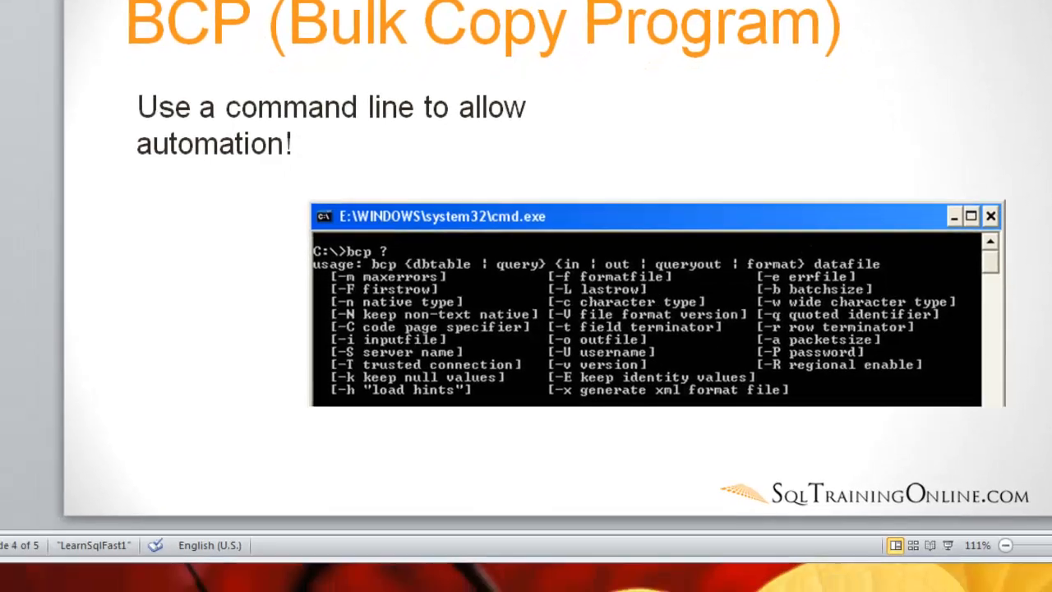
Step: Search the Start menu for cmd and browse to the Accessories programs folder
click(18, 574)
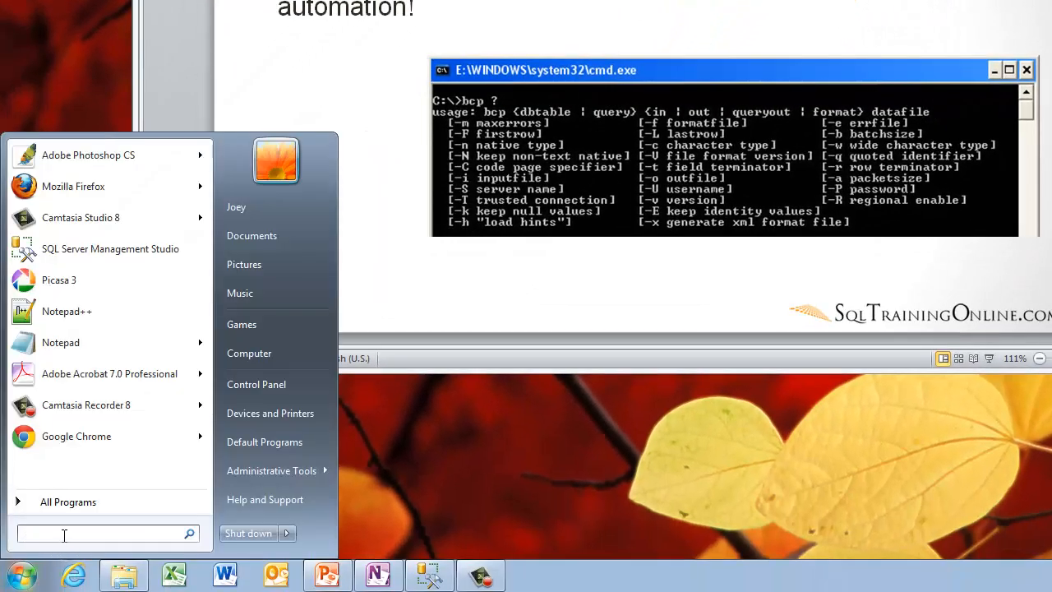
text(cmd)
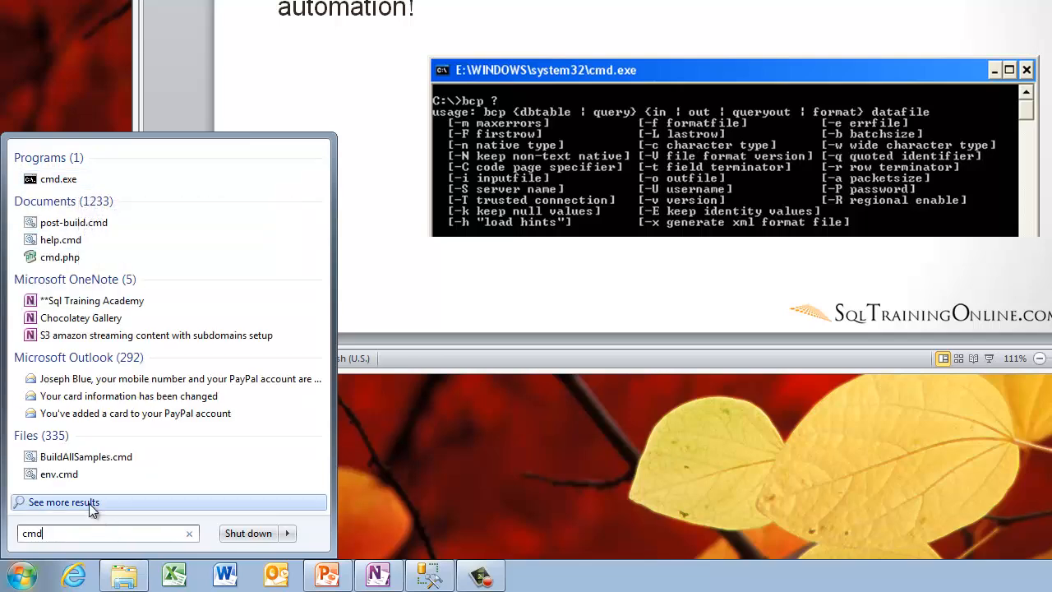
click(64, 501)
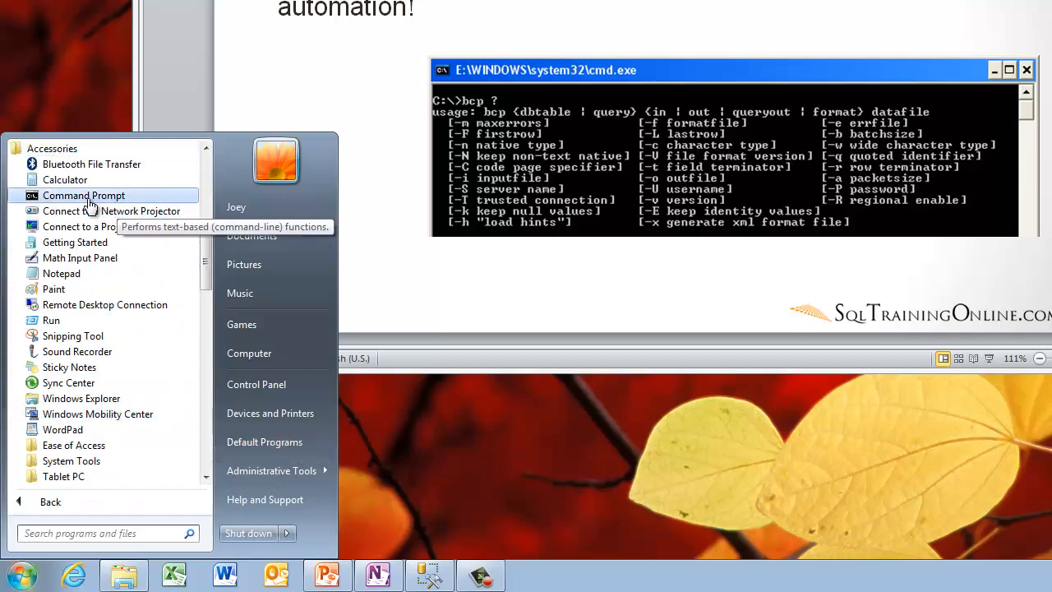
Step: Launch Command Prompt from Accessories to run bcp ? and list its options
click(83, 195)
text(bcp ?)
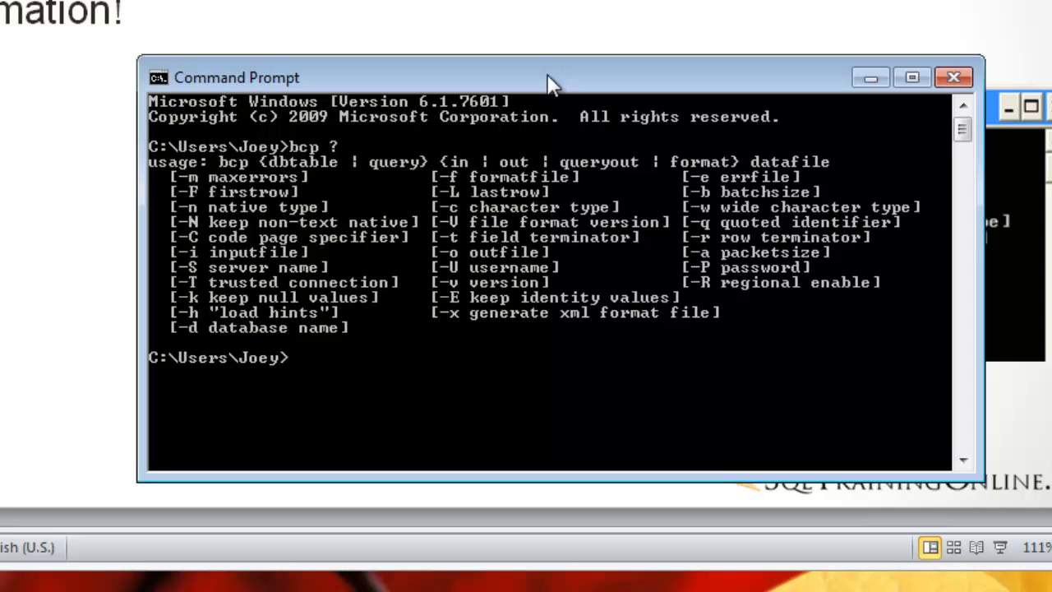
mouse_move(251, 193)
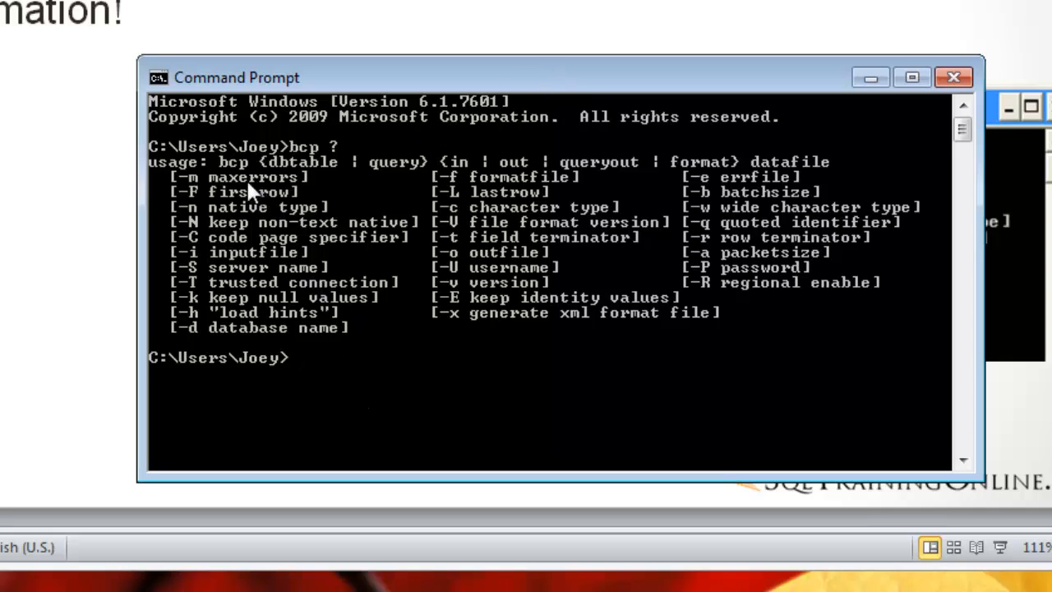
mouse_move(426, 341)
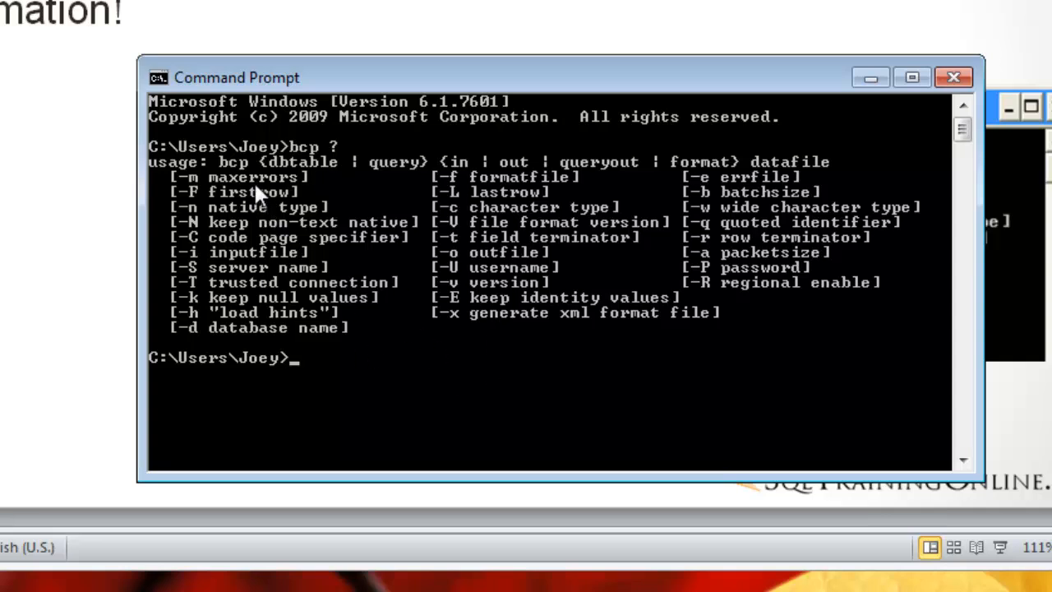
mouse_move(666, 308)
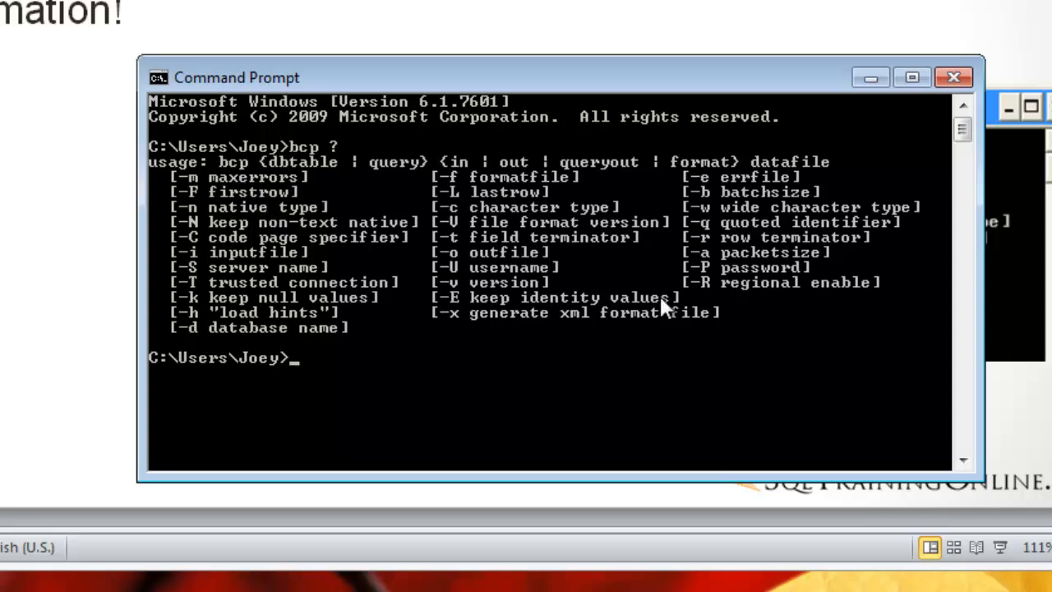
mouse_move(464, 267)
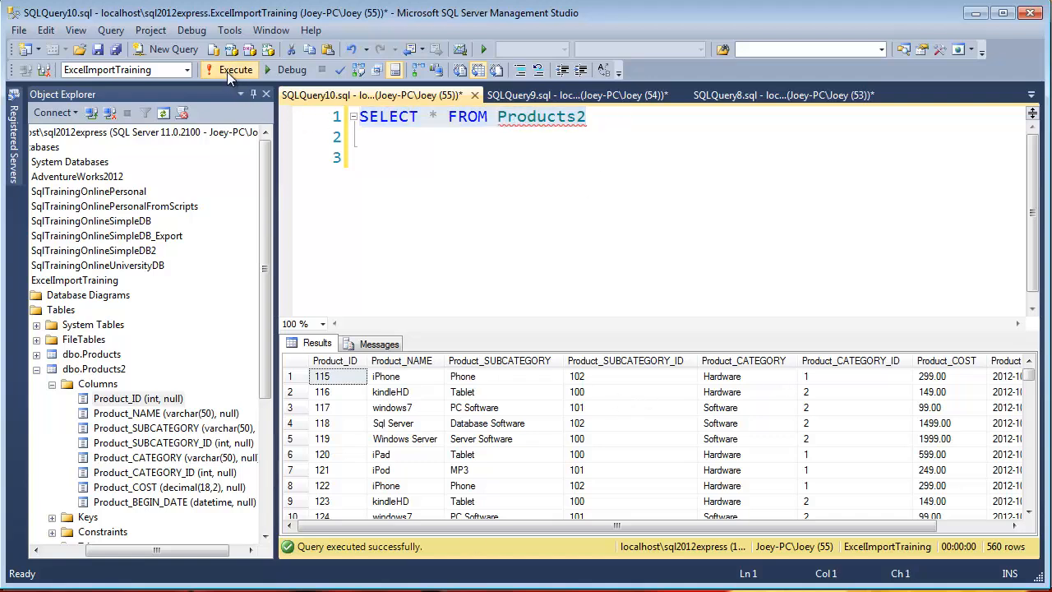
mouse_move(623, 130)
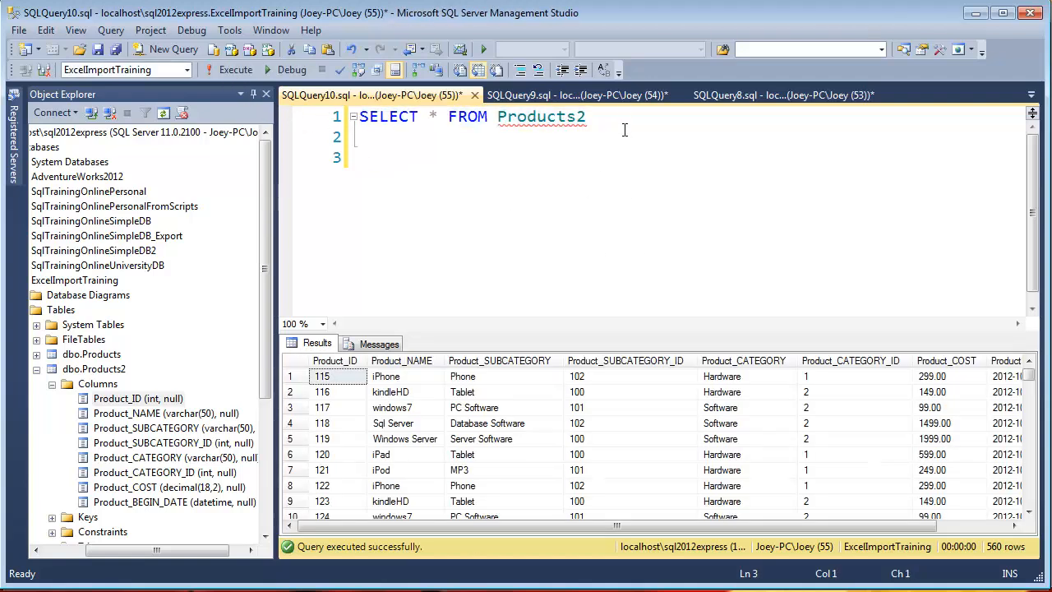
Step: Write and execute 'delete from products2' in the query window
text(-)
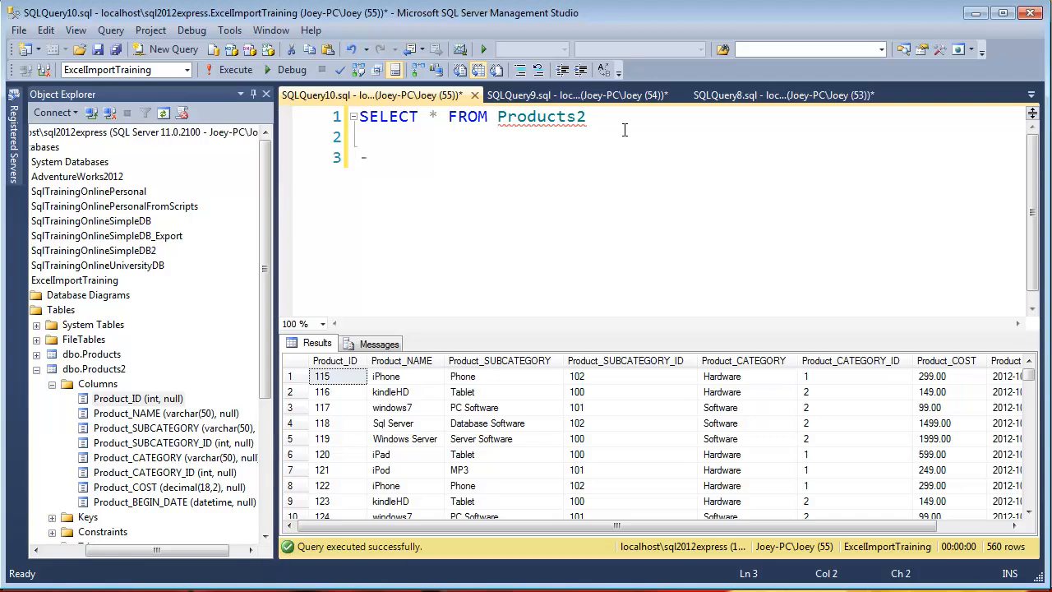
text(delete)
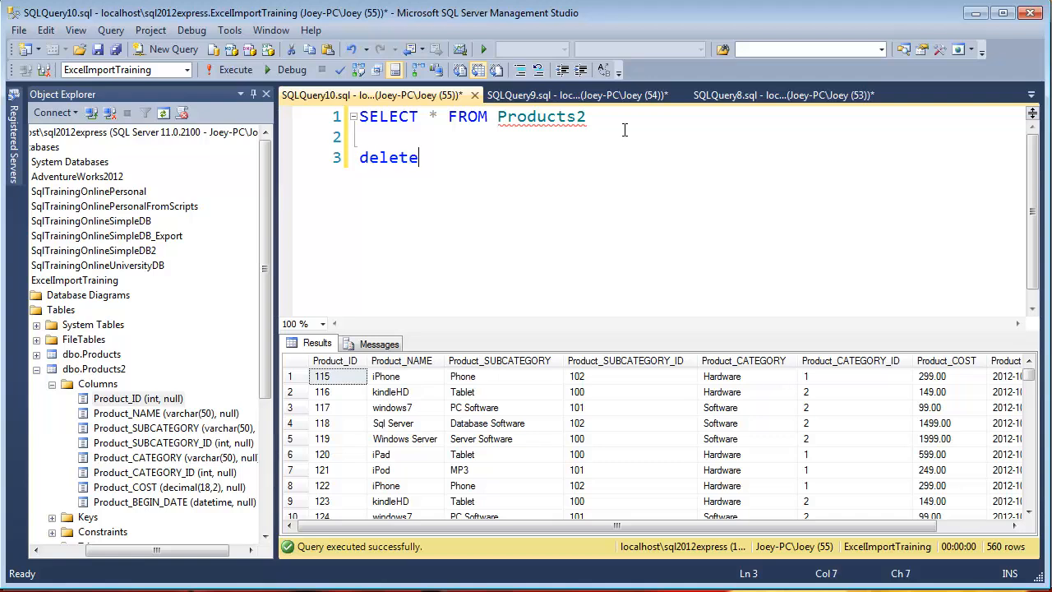
text(from pro)
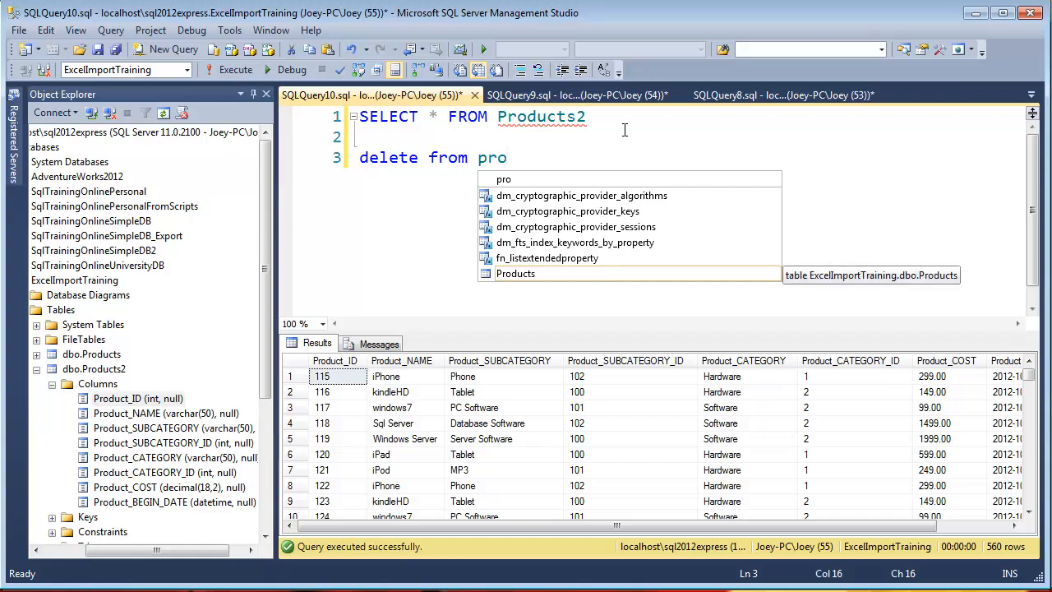
text(ducts2)
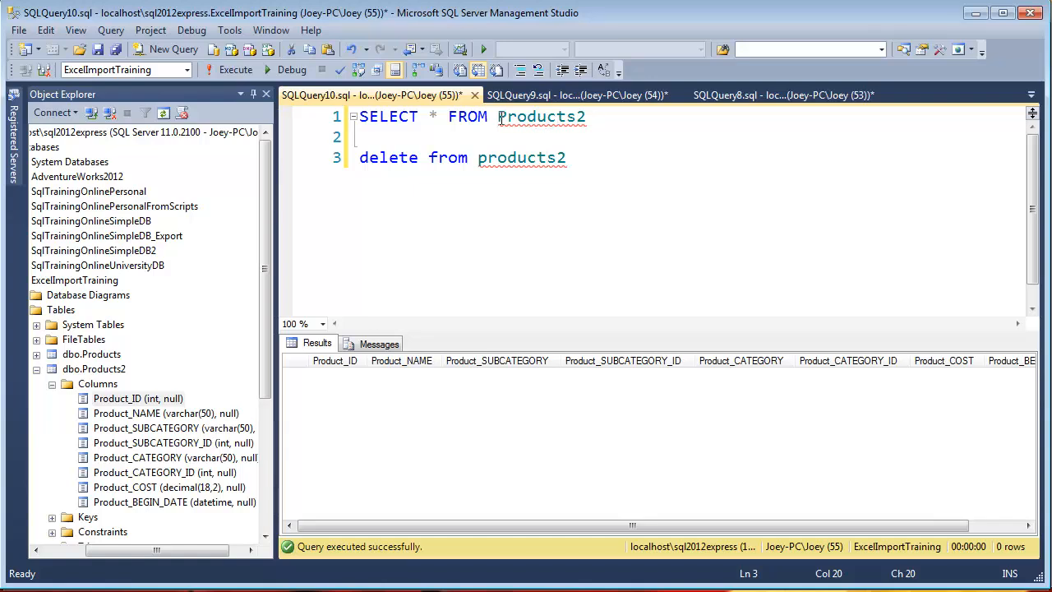
Step: View the CREATE TABLE script in SQLQuery9.sql, then the BULK INSERT script in SQLQuery8.sql
click(575, 95)
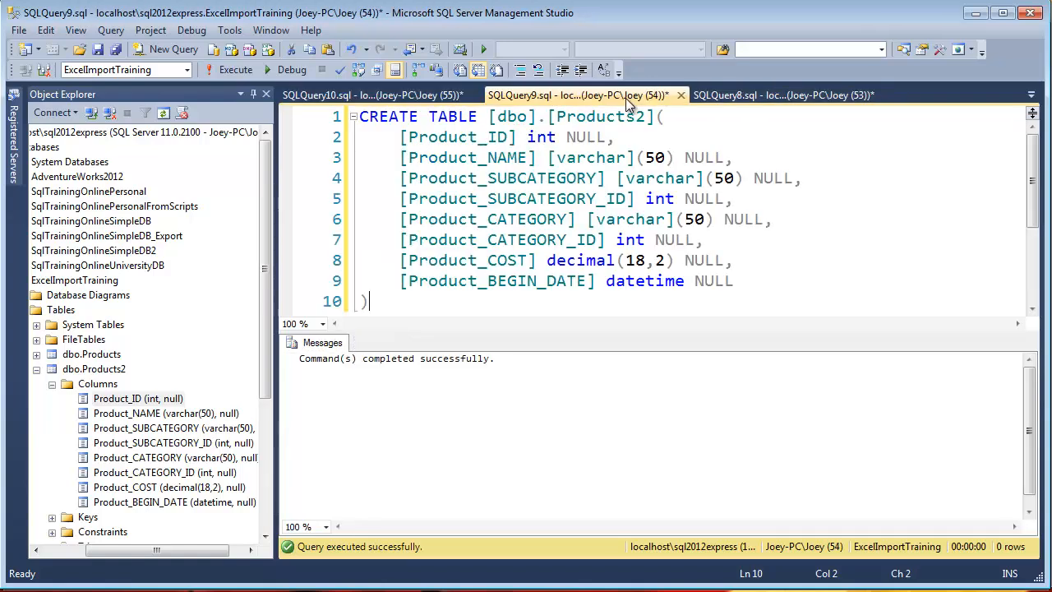
click(755, 95)
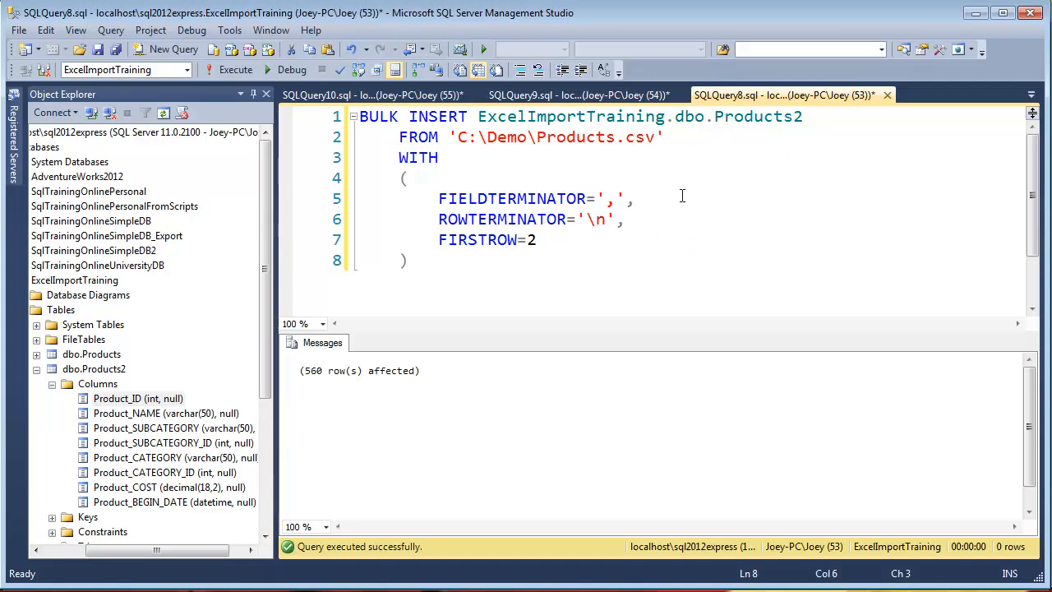
mouse_move(754, 132)
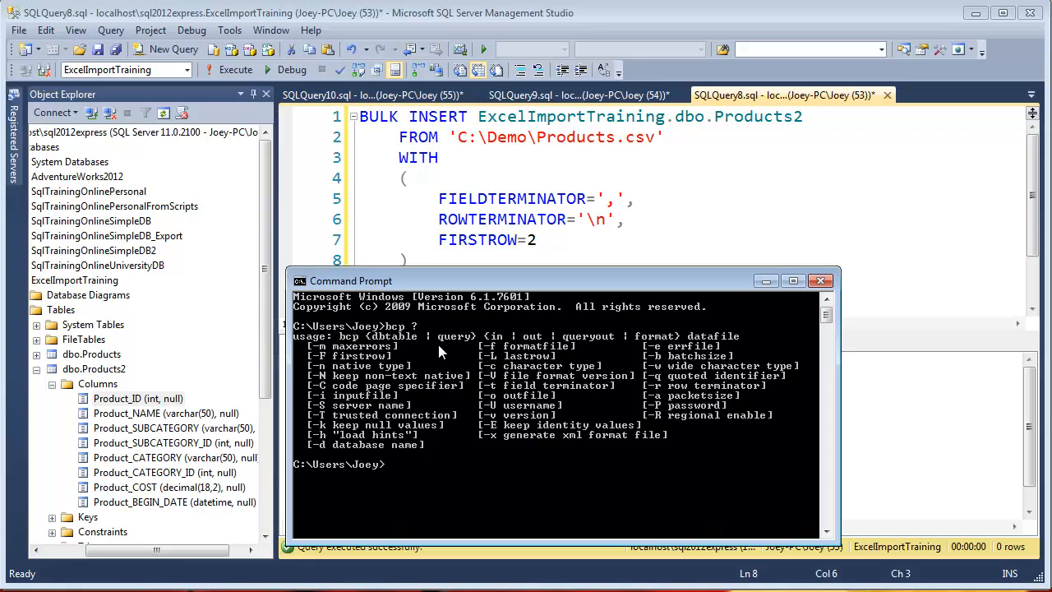
Step: Type 'bcp ExcelImportTraining.dbo.Products2 in' at the command prompt
text(bcp)
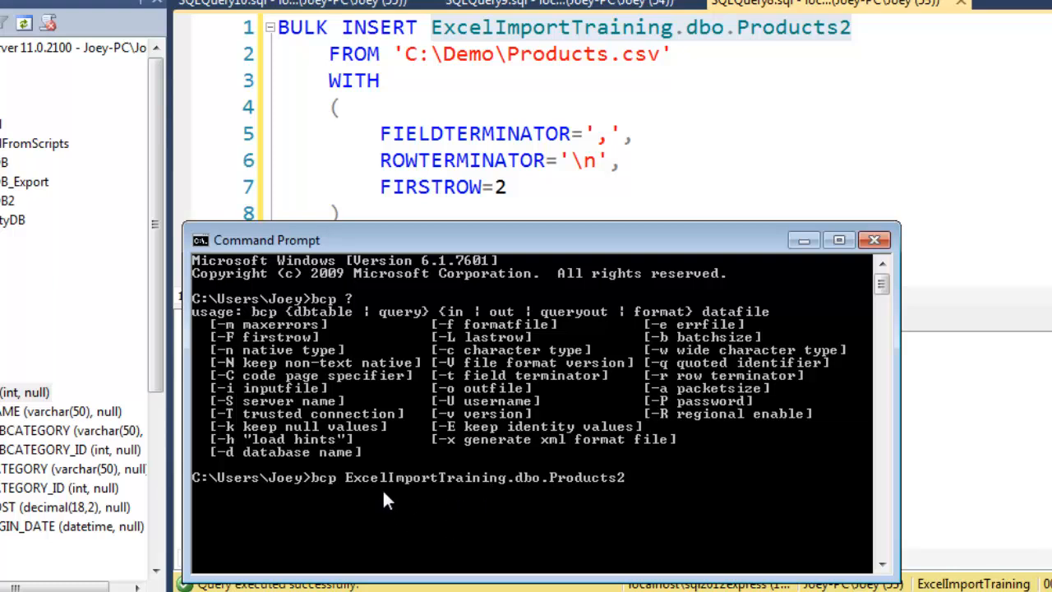
mouse_move(526, 493)
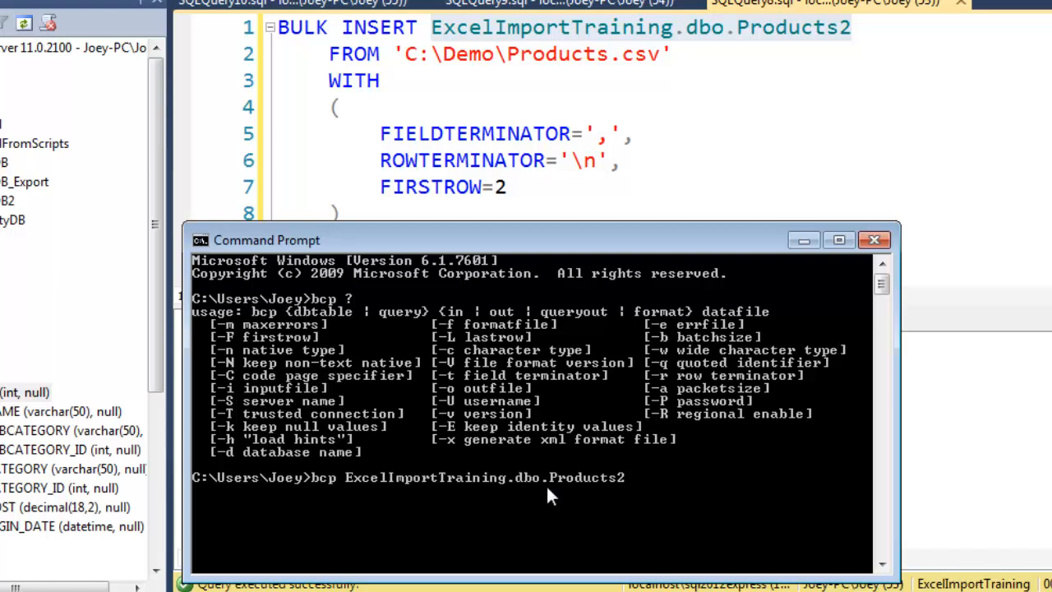
mouse_move(631, 491)
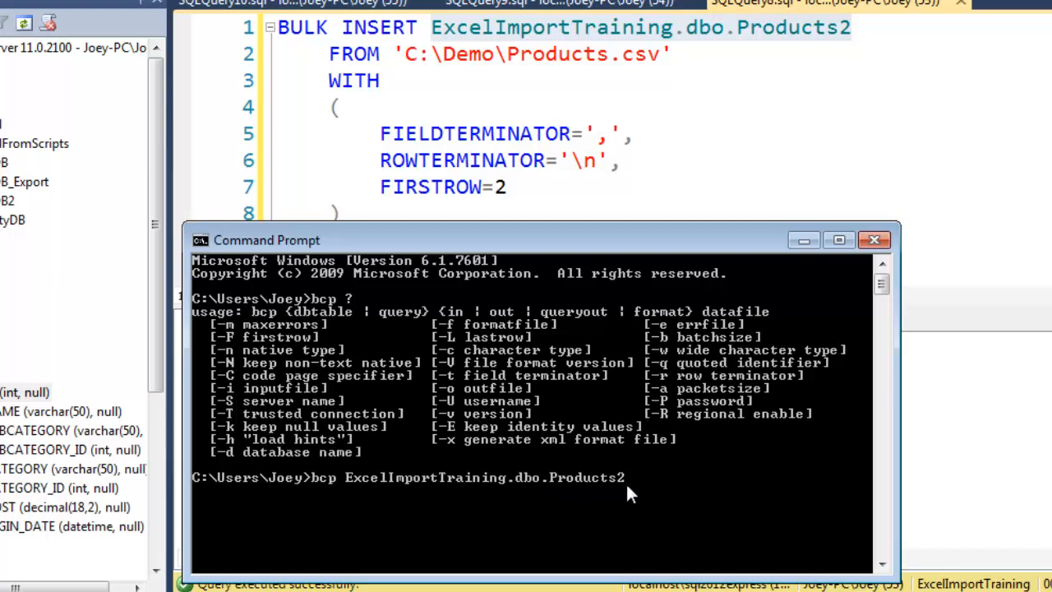
mouse_move(617, 493)
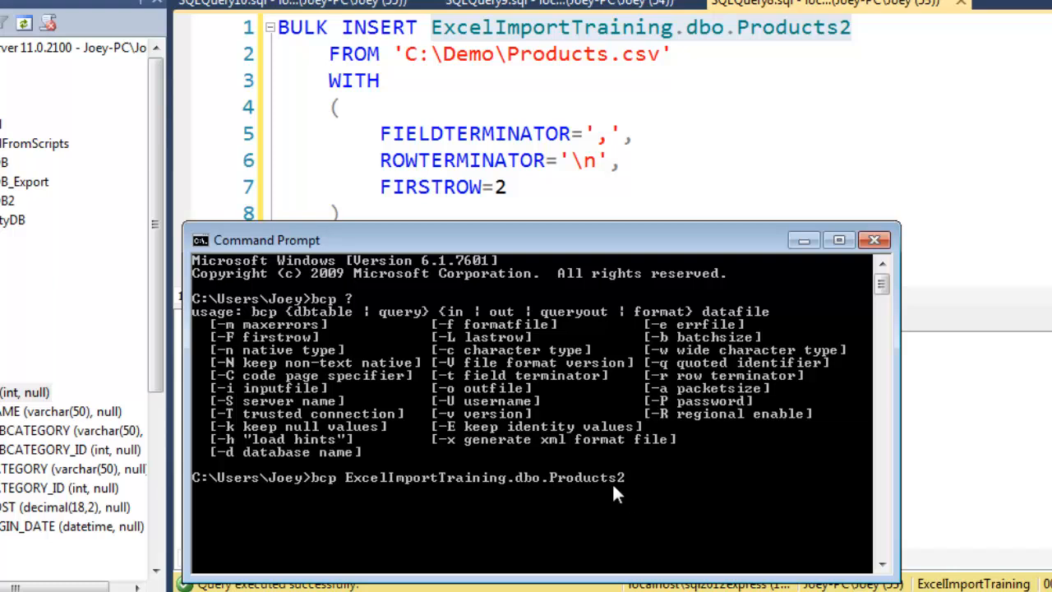
text(in)
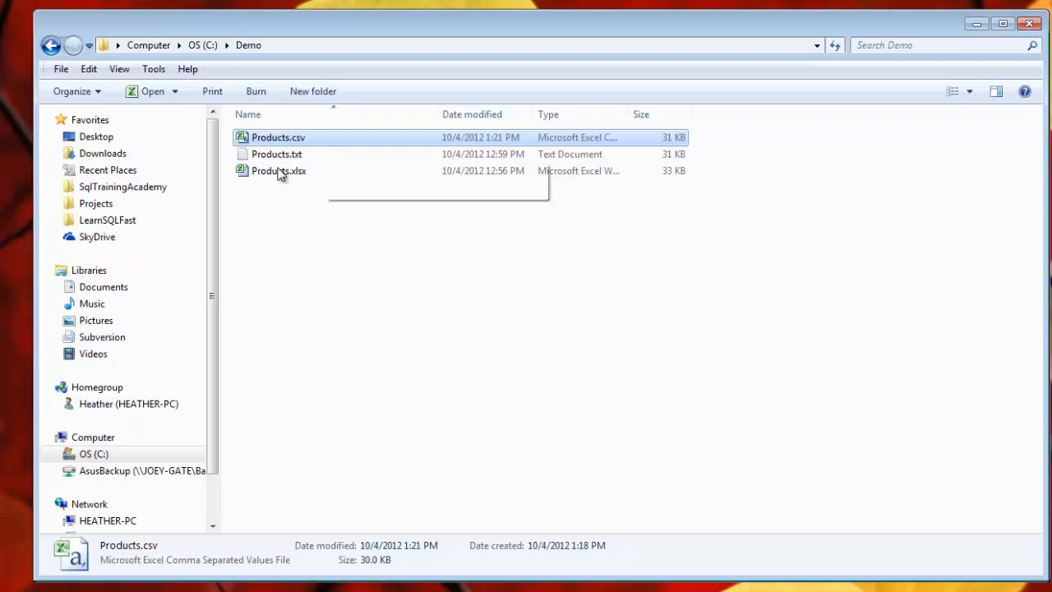
mouse_move(304, 177)
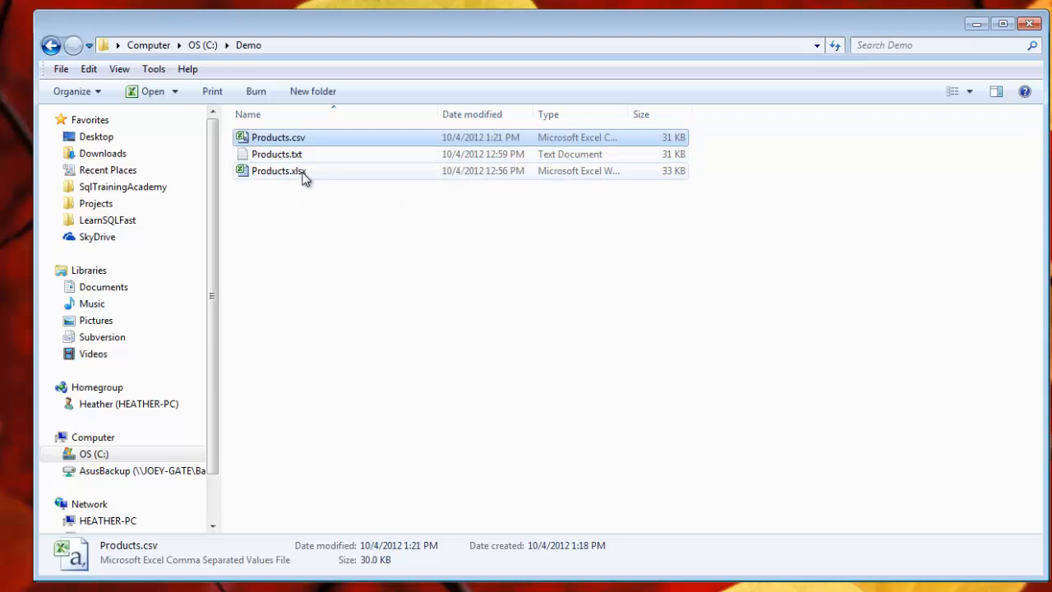
Step: Select Products.txt in the C:\Demo folder
click(276, 154)
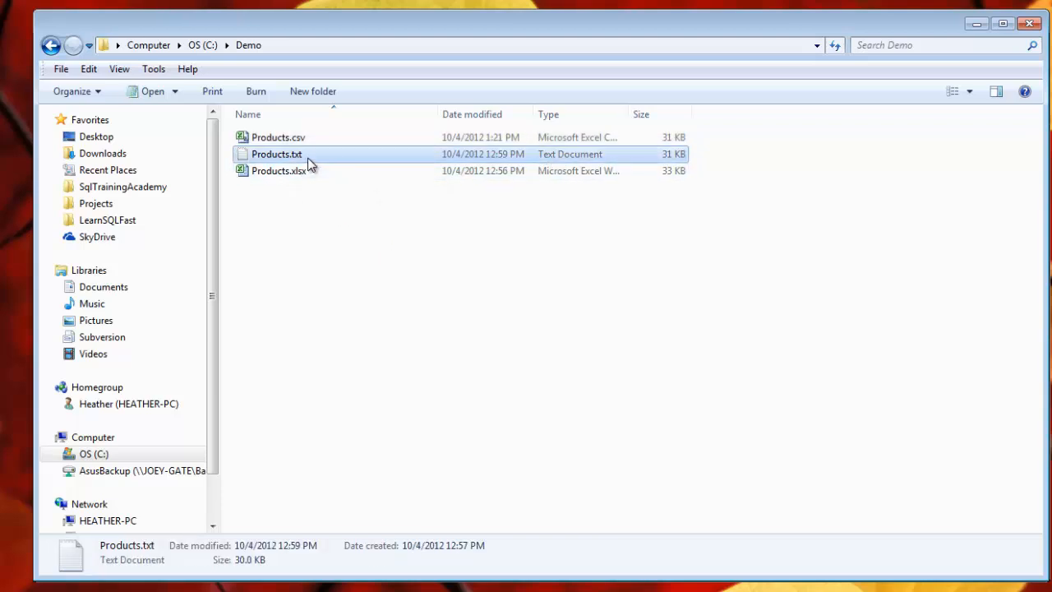
double_click(276, 154)
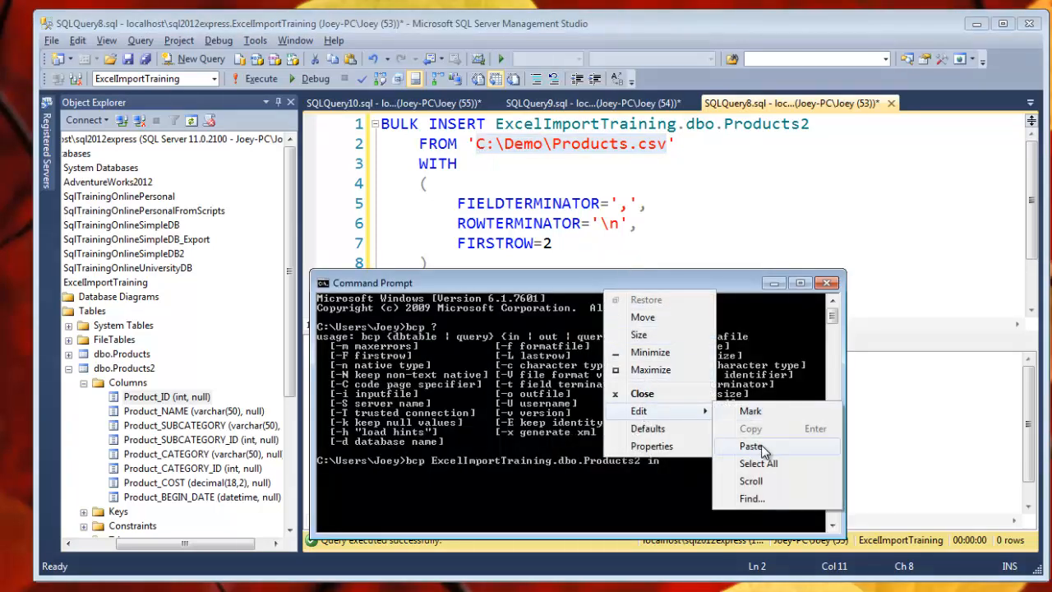
Step: Paste C:\Demo\Products.txt into the bcp command and start the -S option
click(750, 446)
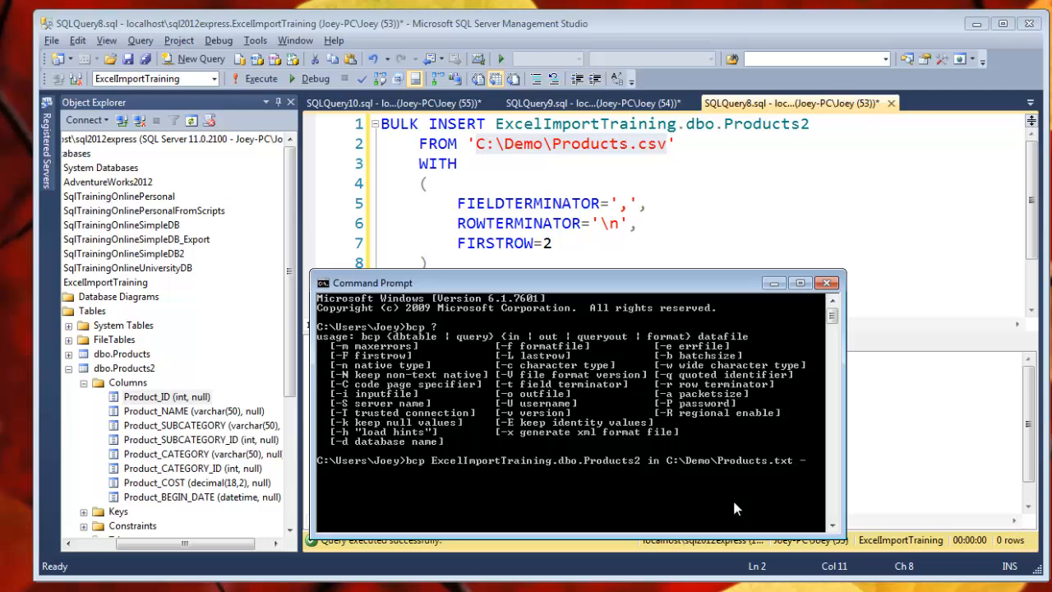
text(S)
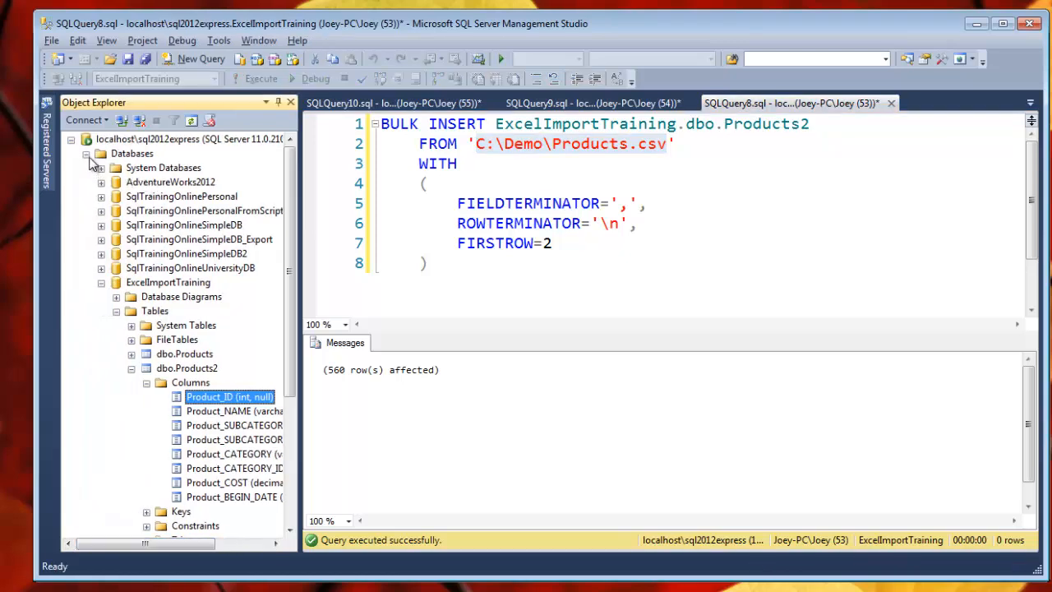
mouse_move(152, 139)
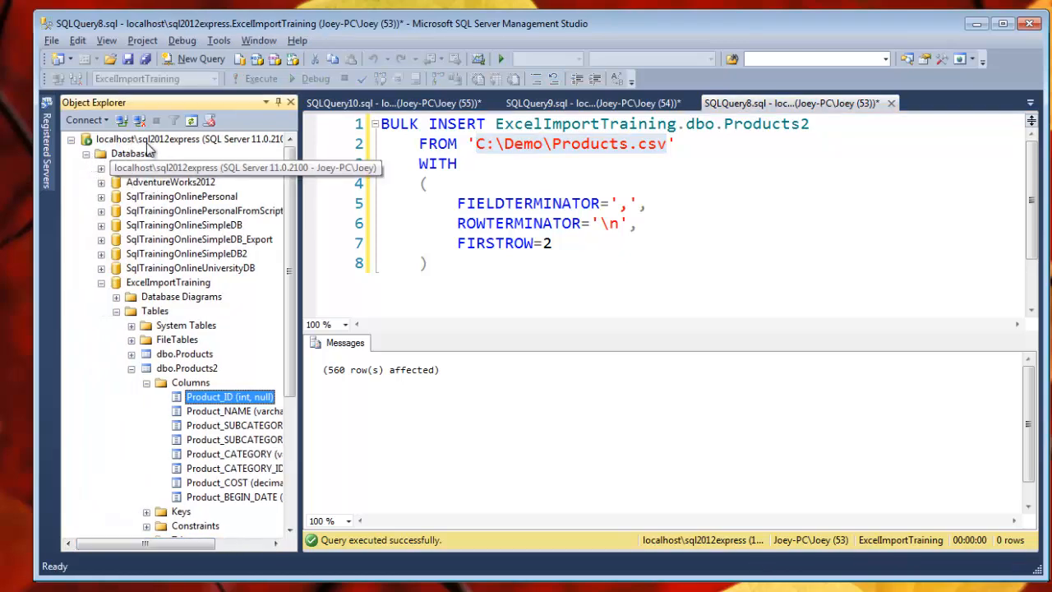
mouse_move(229, 181)
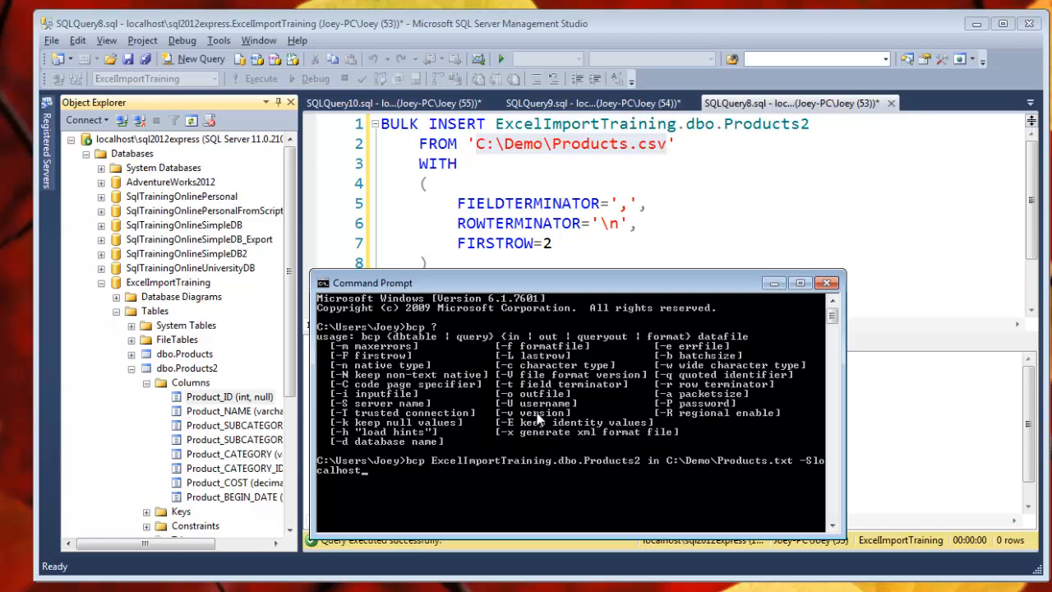
Step: Add server localhost\sql2012express and the -c character-mode switch to the bcp command
text(\)
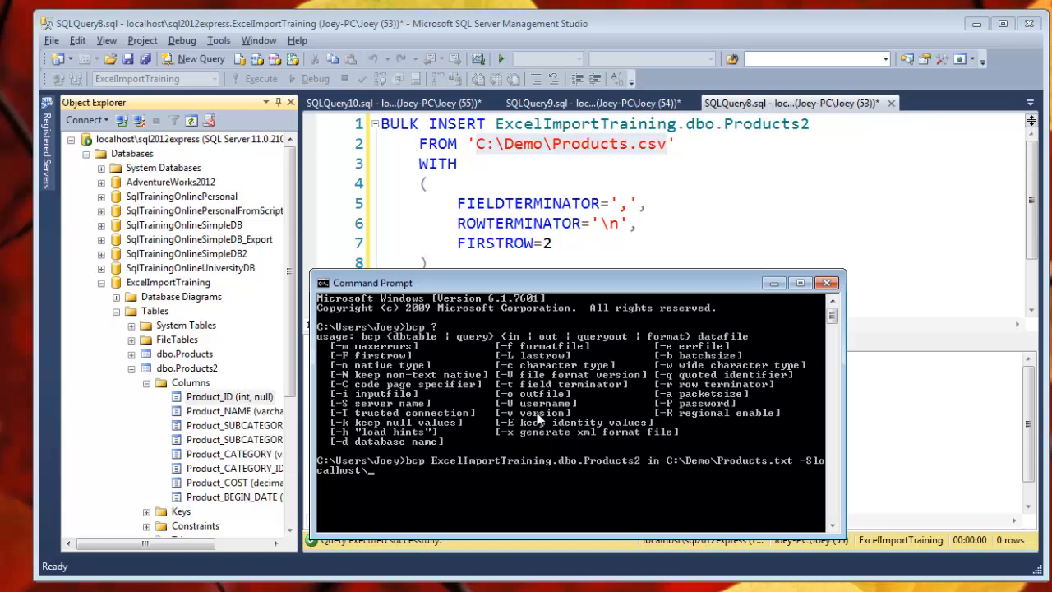
text(sql2012)
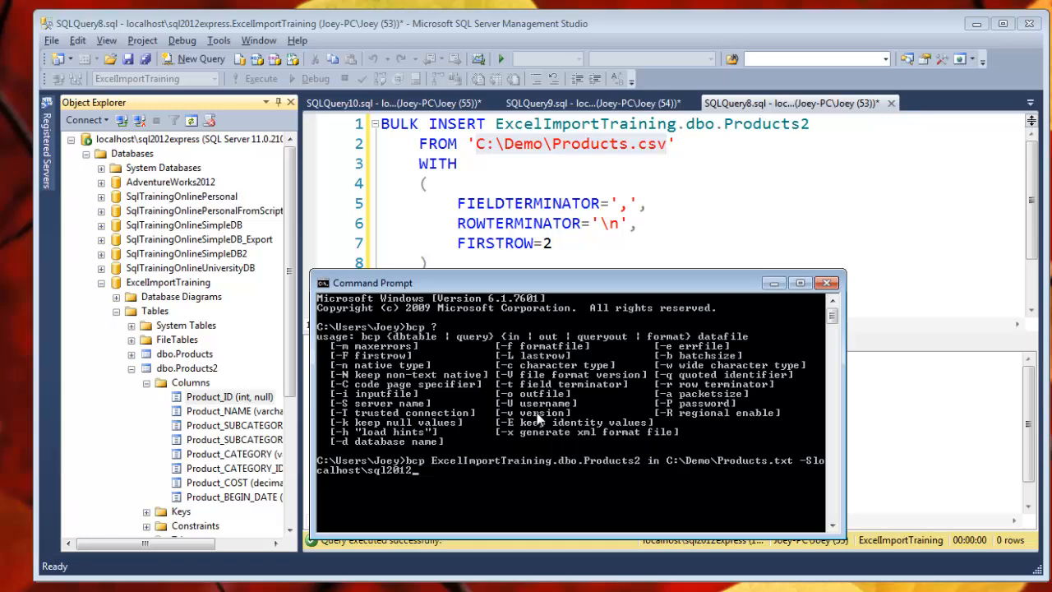
text(express)
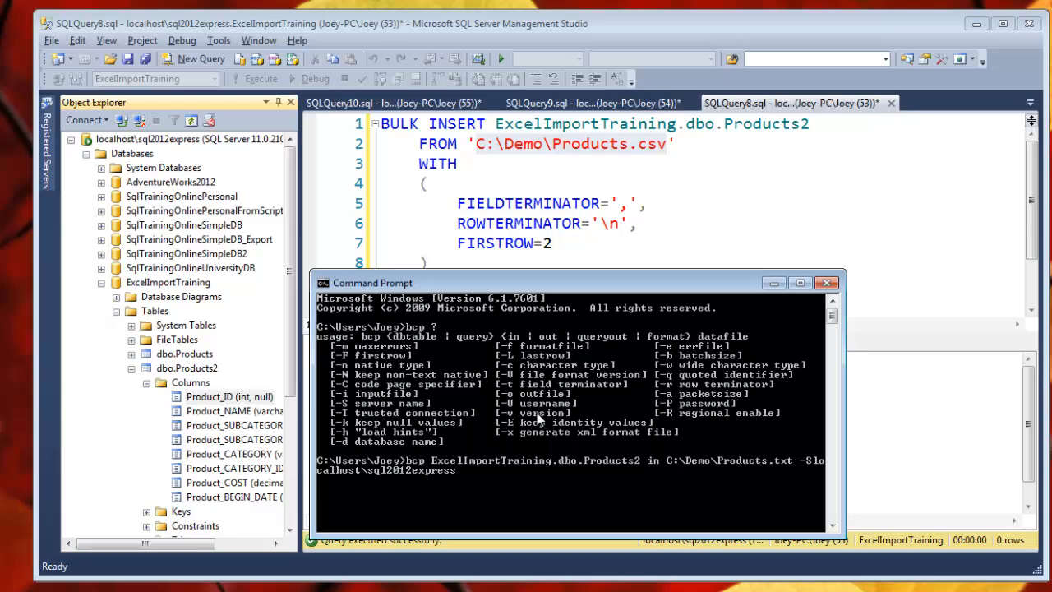
text(-c)
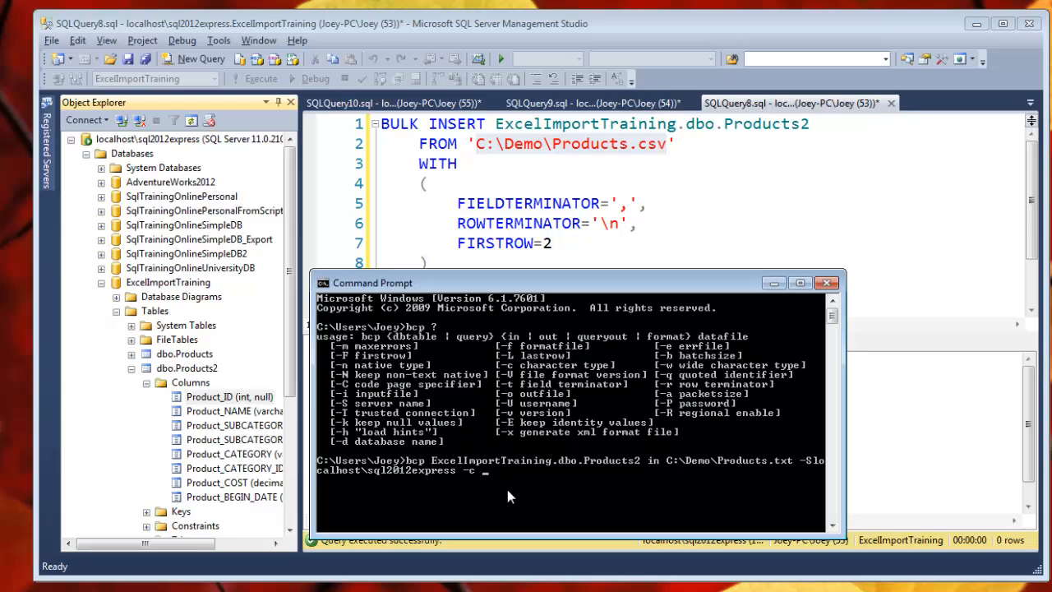
Step: Add the first-row option with 2 and begin the -t field terminator
text(-P)
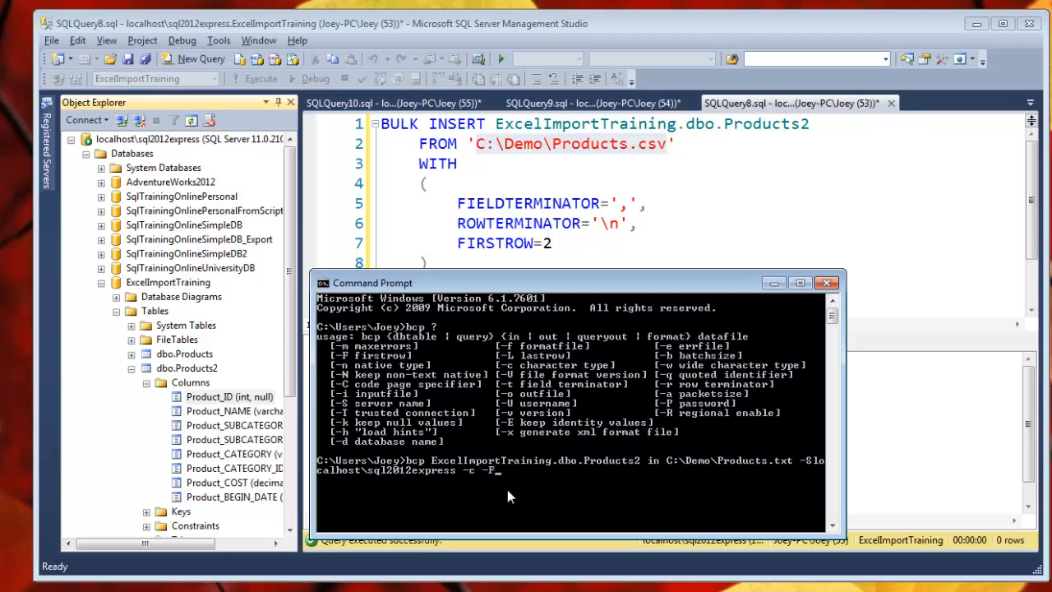
text(2)
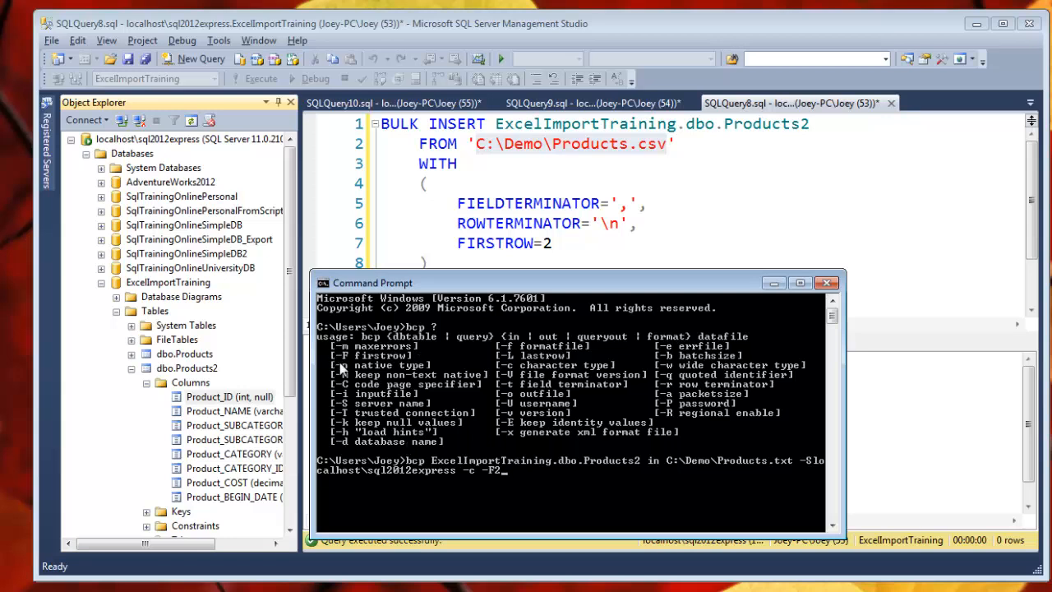
mouse_move(390, 364)
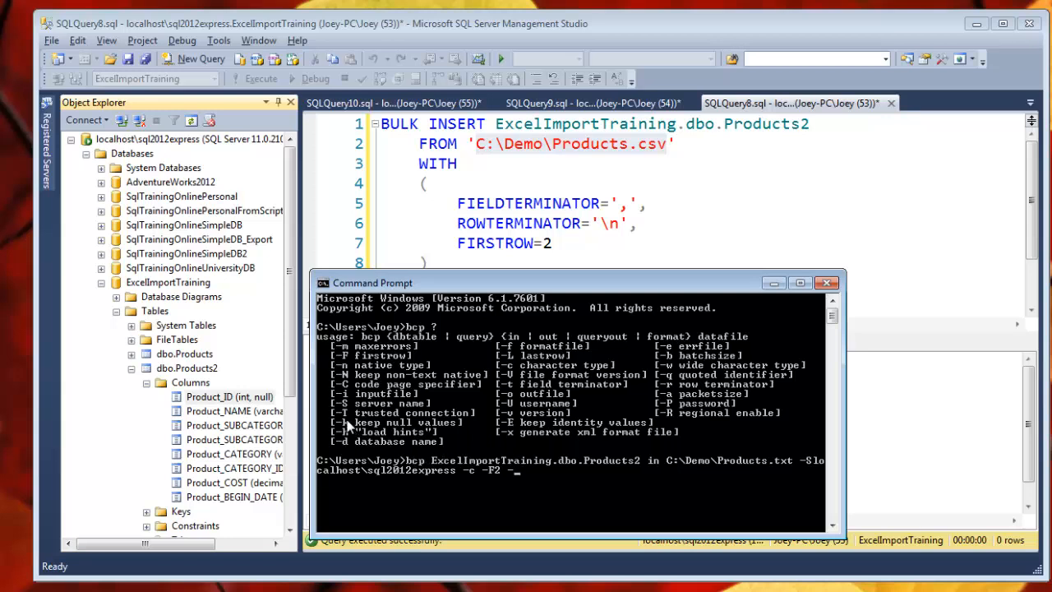
mouse_move(475, 433)
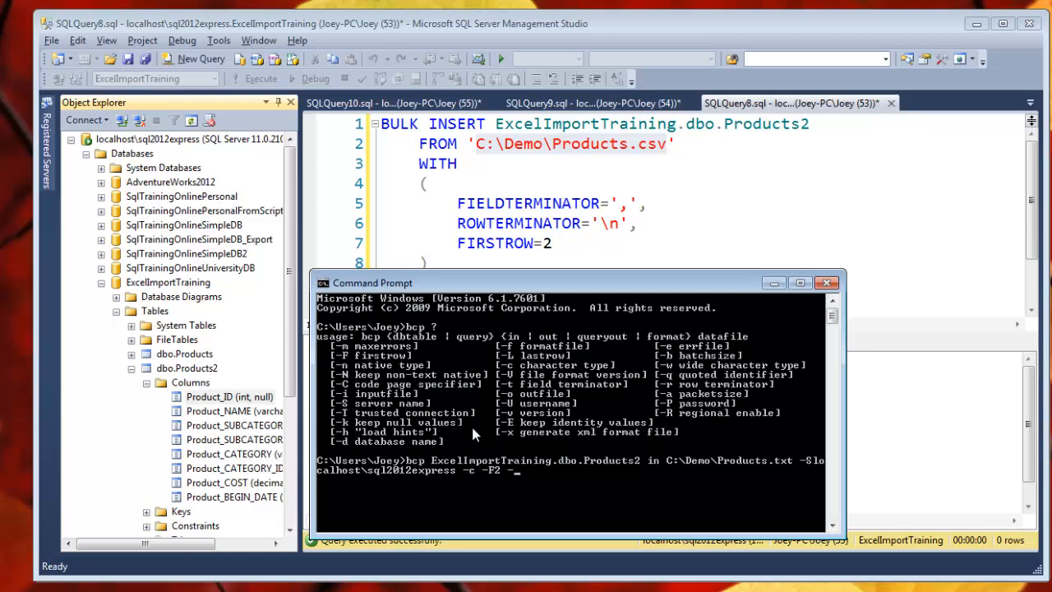
mouse_move(421, 451)
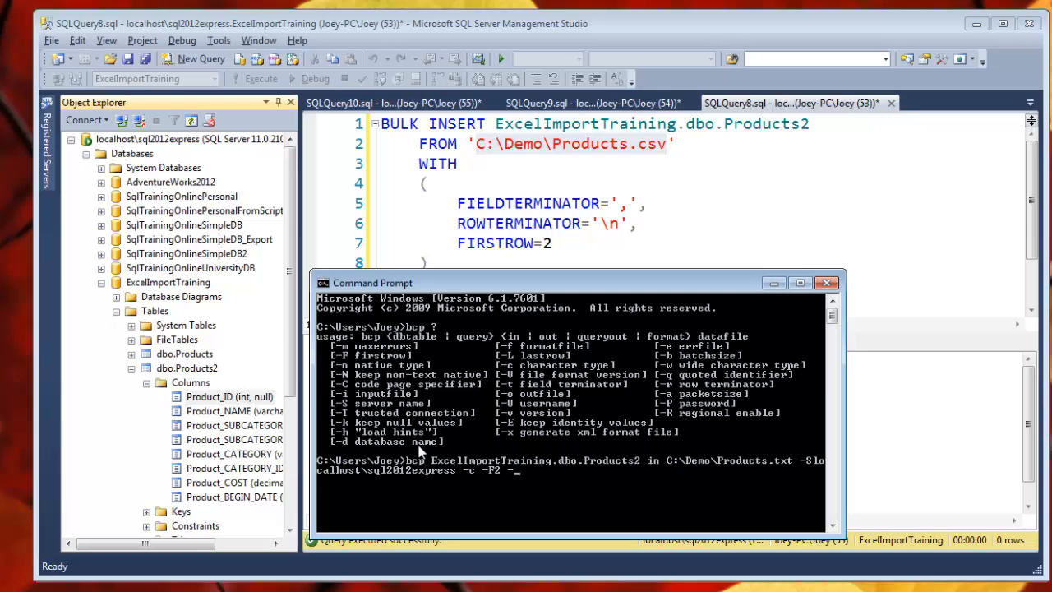
mouse_move(622, 392)
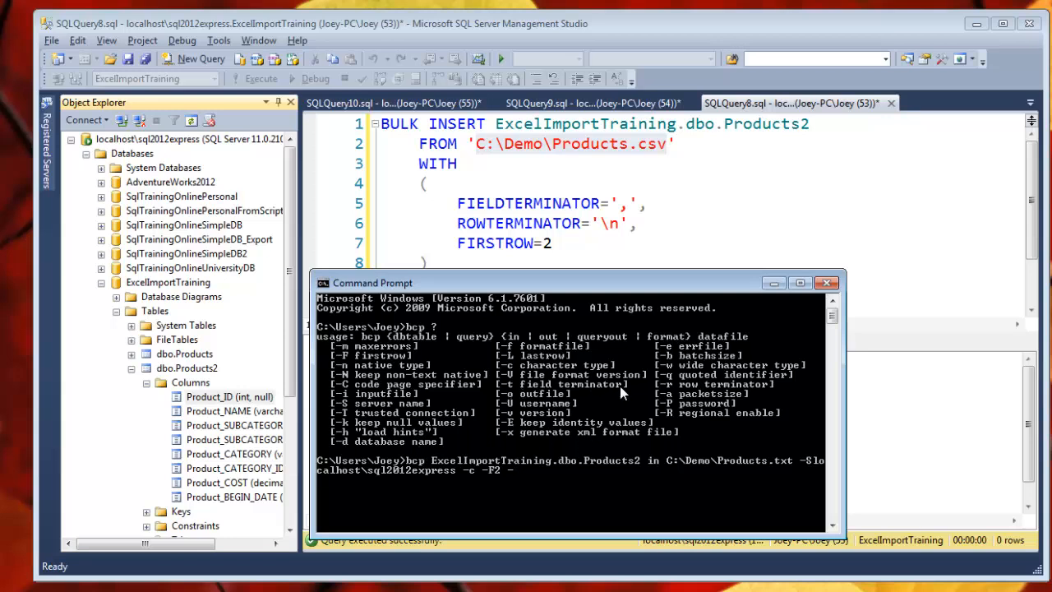
text(-t)
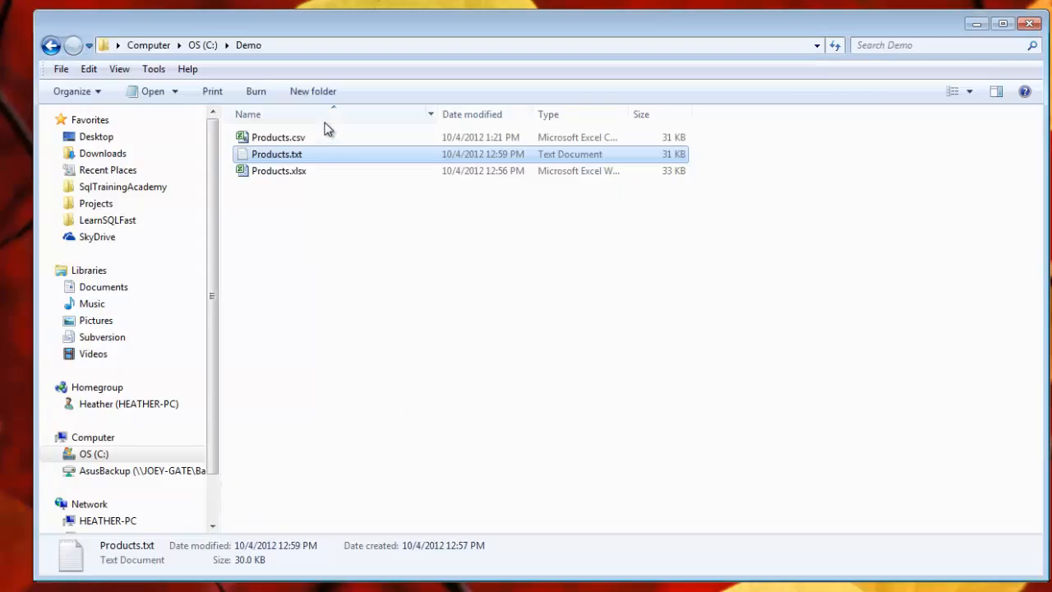
Step: Open Products.txt in Notepad to confirm its pipe-delimited fields
double_click(276, 153)
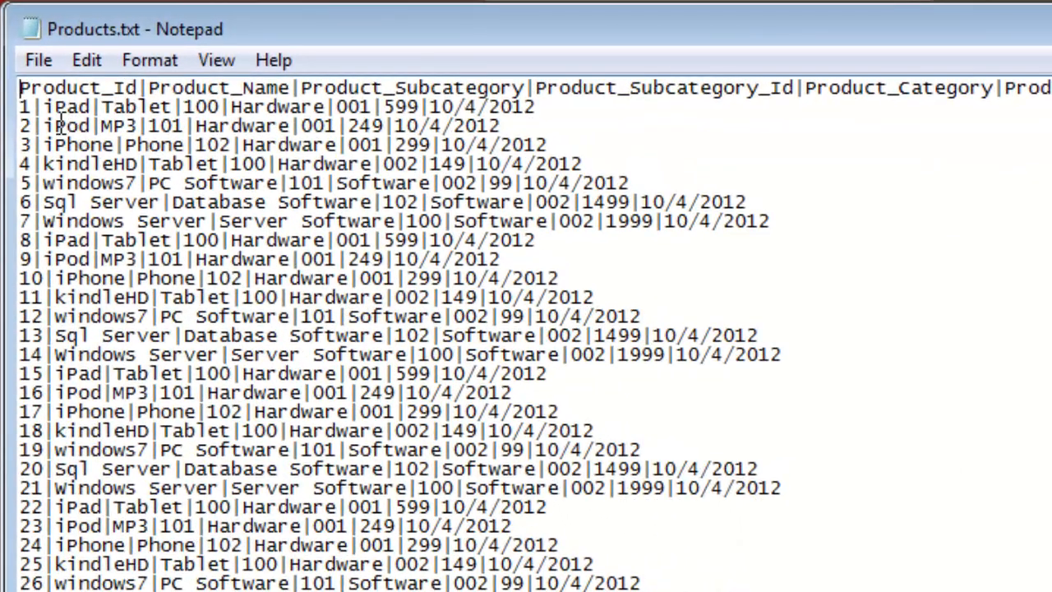
click(40, 106)
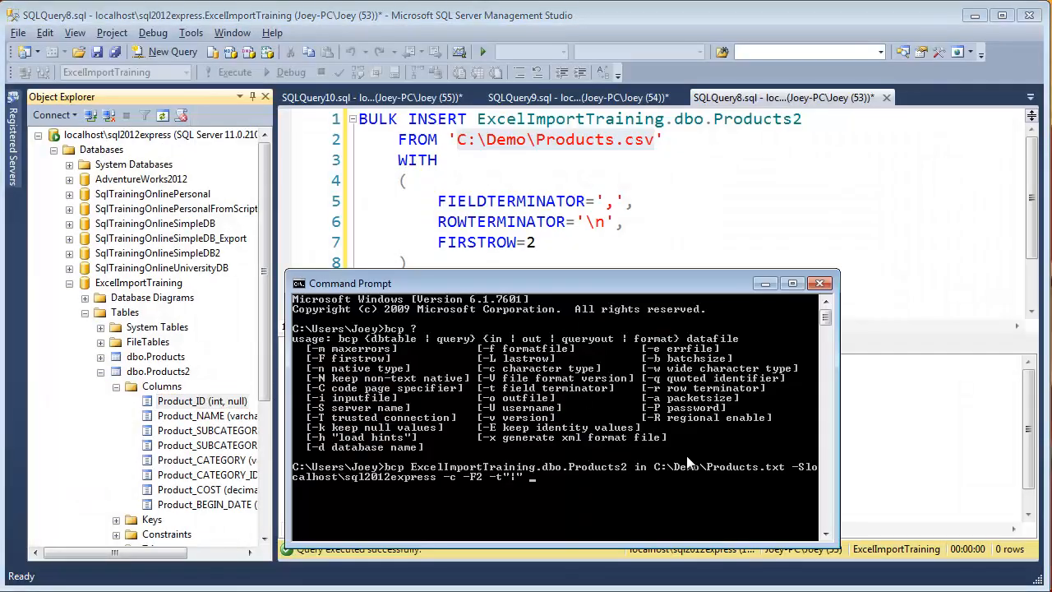
mouse_move(686, 448)
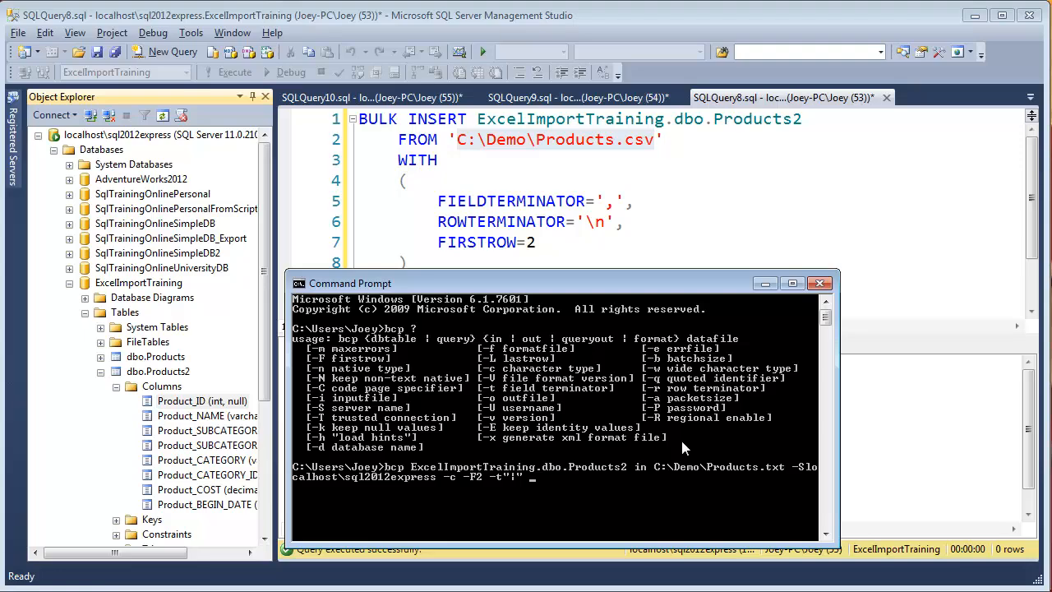
Step: Append -T to the bcp command for a trusted connection after the pipe terminator
text(-T)
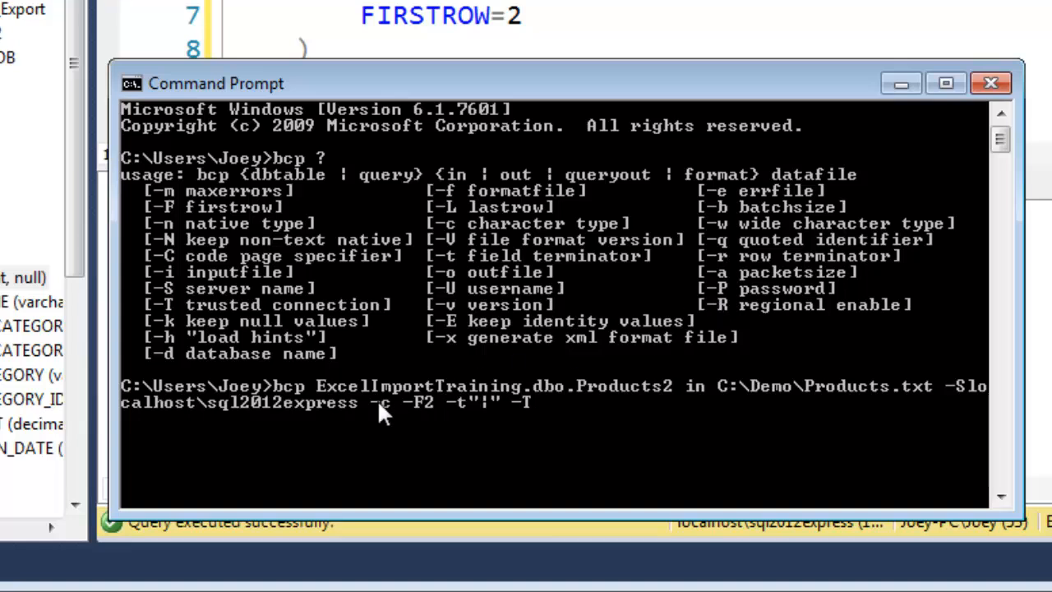
mouse_move(632, 366)
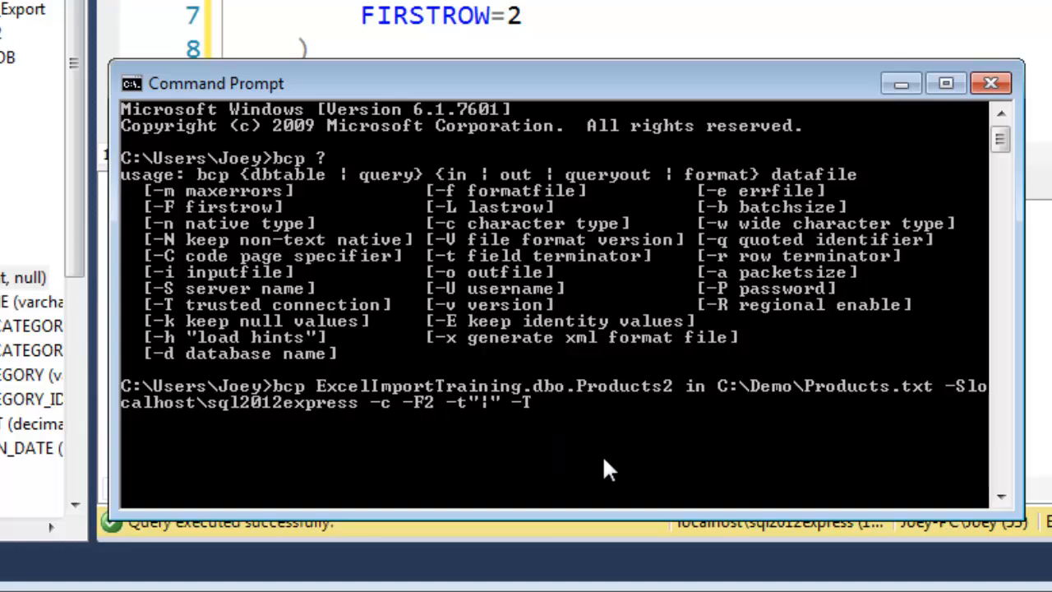
mouse_move(666, 292)
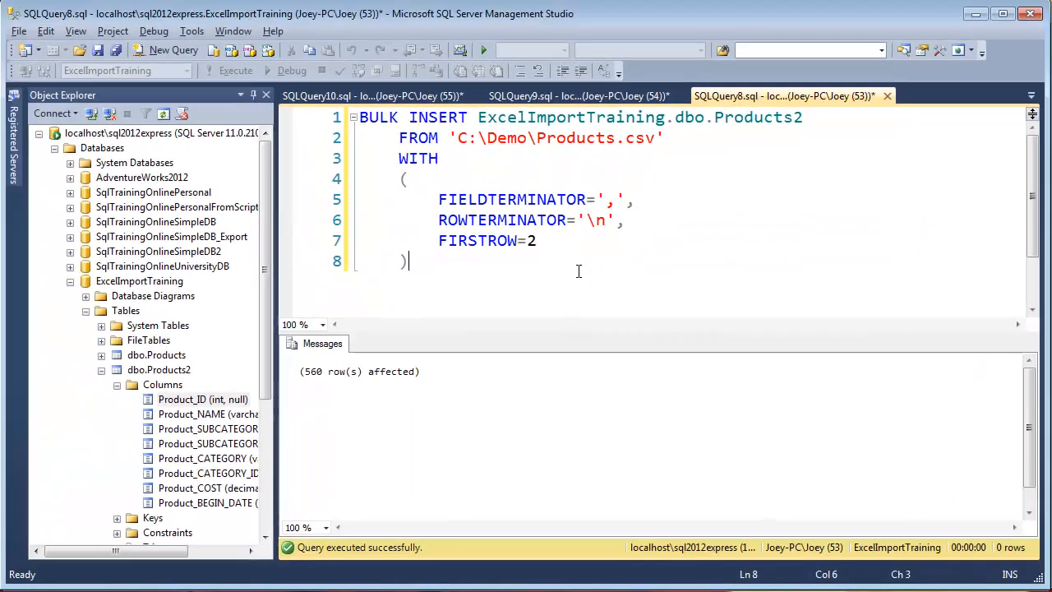
Step: Run select * from products2 to list its 560 product rows
text(select * from products2)
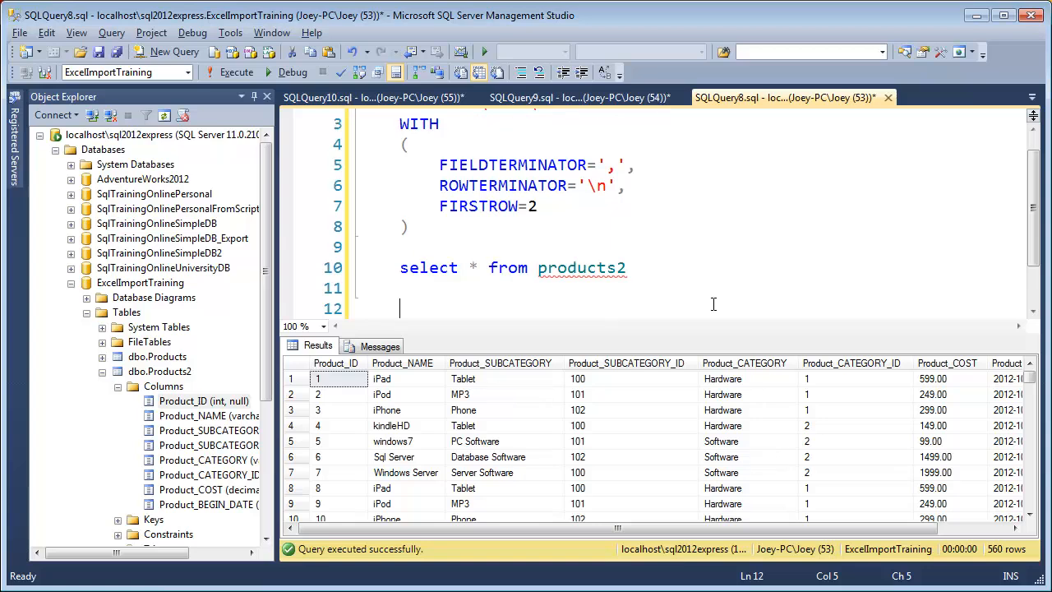
Step: Run 'delete from products2' to clear the 560 rows, then comment the line with --
text(delete)
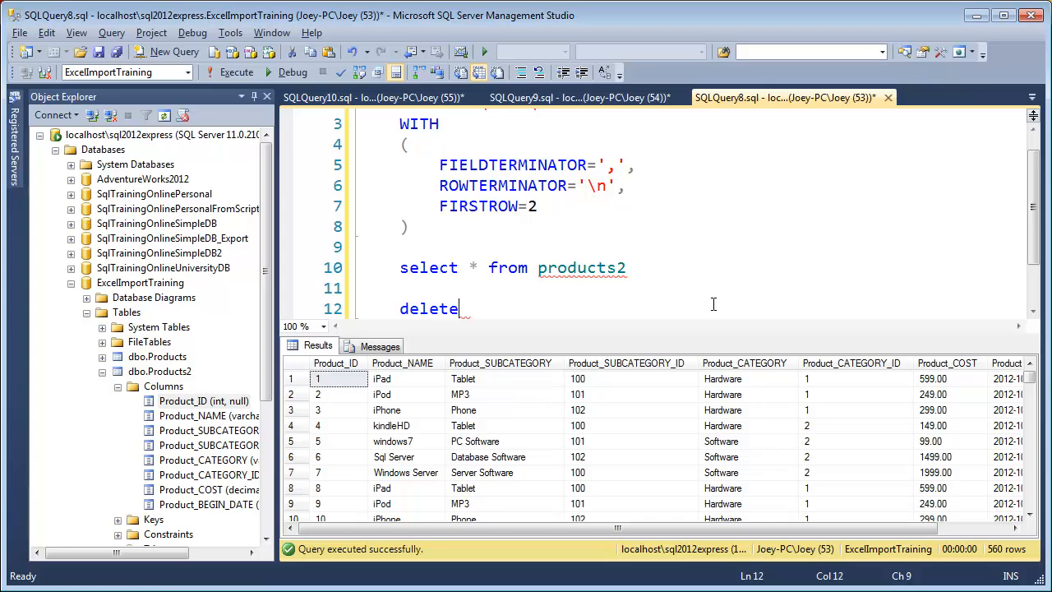
text(from products2)
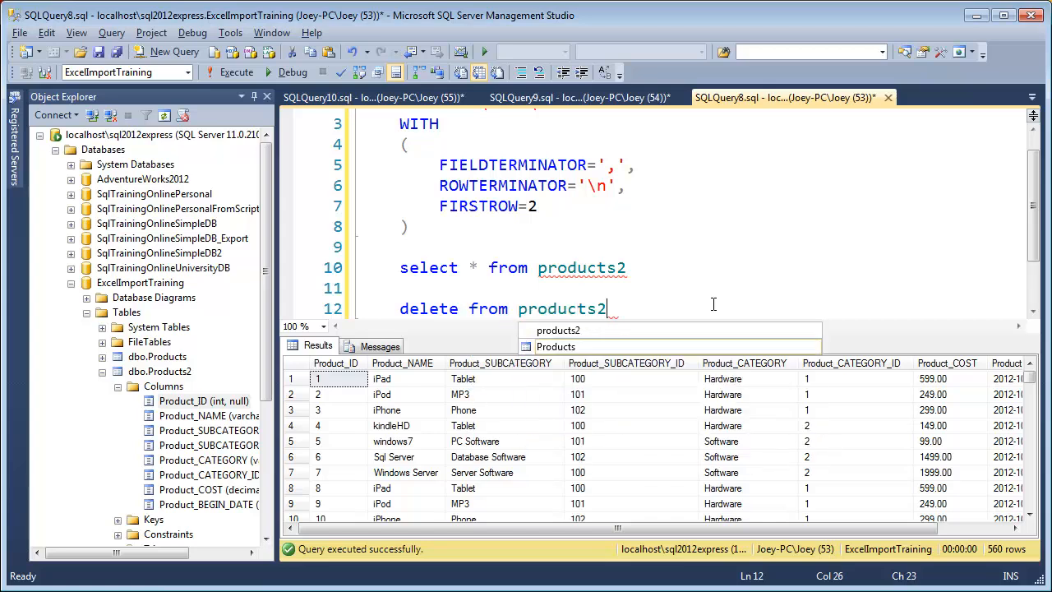
click(235, 72)
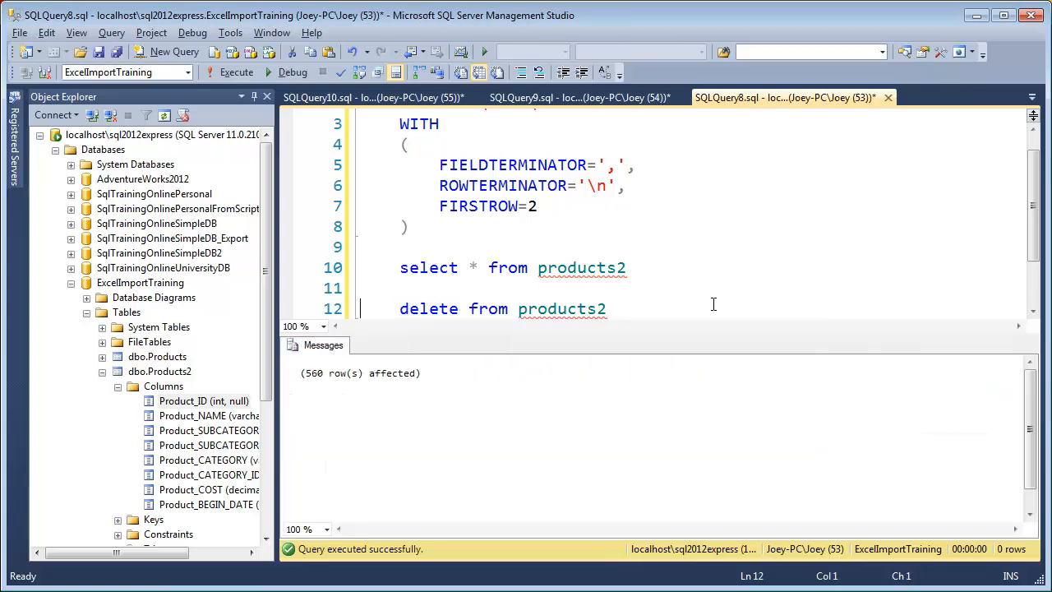
text(--)
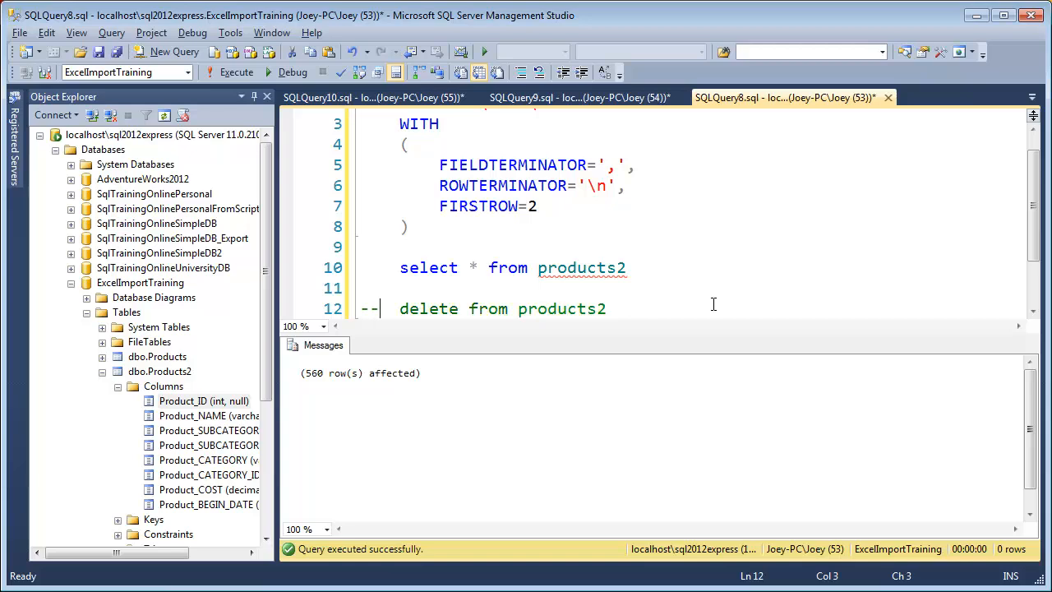
mouse_move(623, 314)
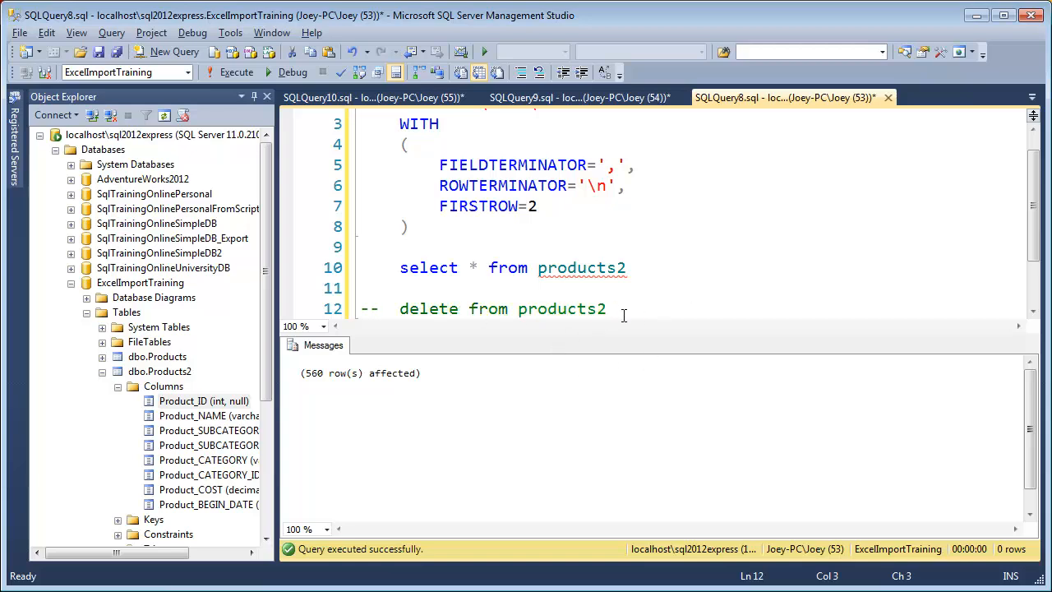
click(673, 285)
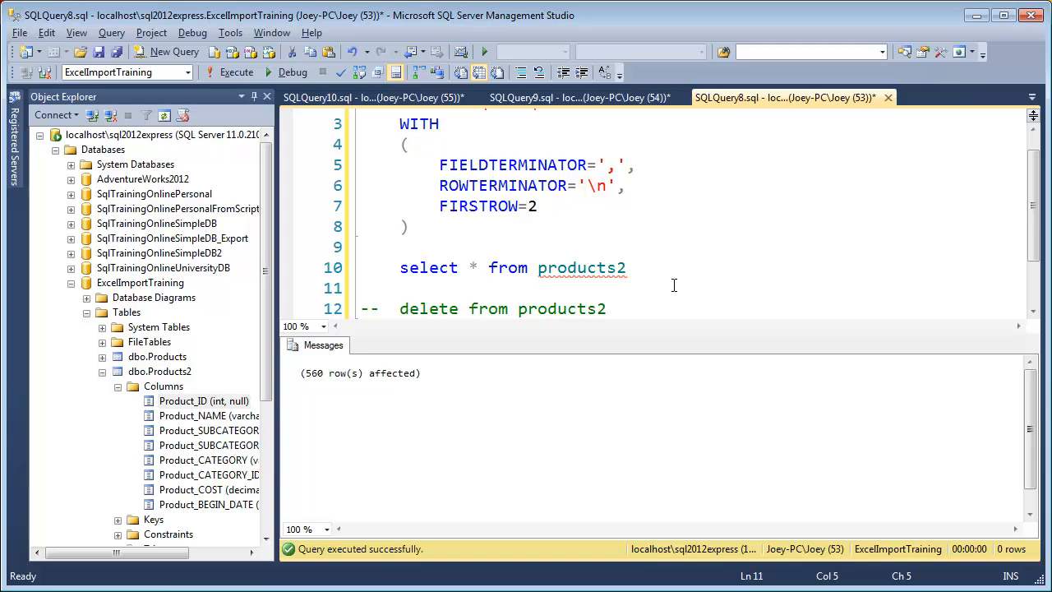
scroll(up, 3)
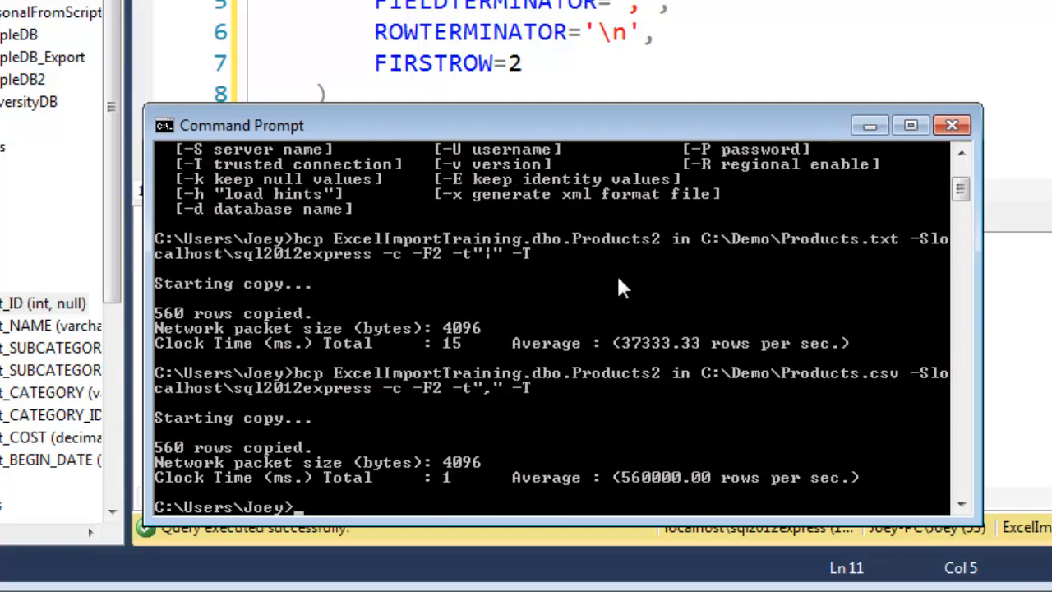
mouse_move(588, 475)
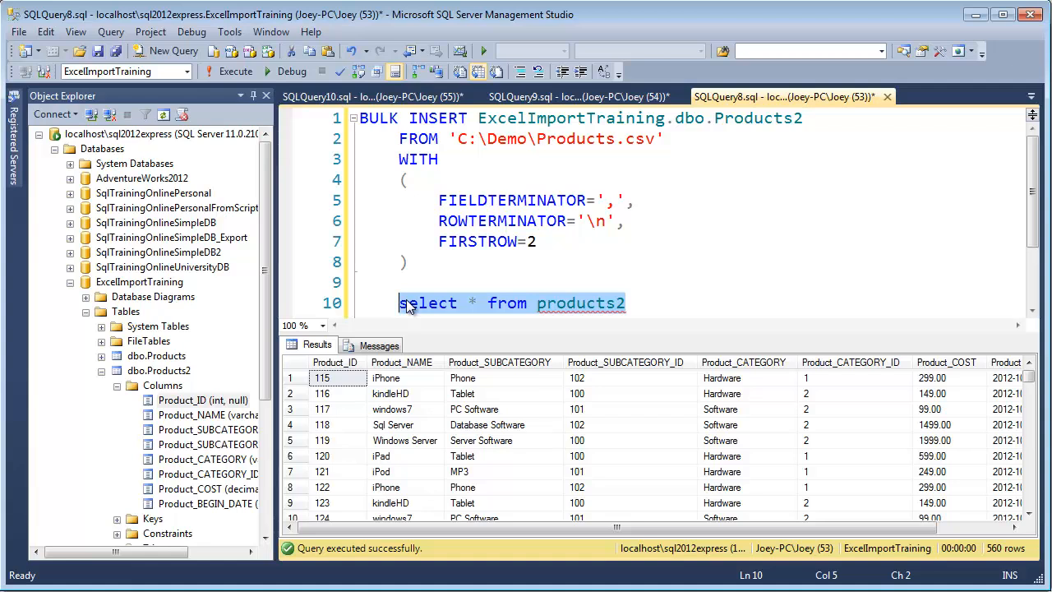
Step: Rerun select * from products2, confirming 560 rows starting at Product_ID 115
click(660, 304)
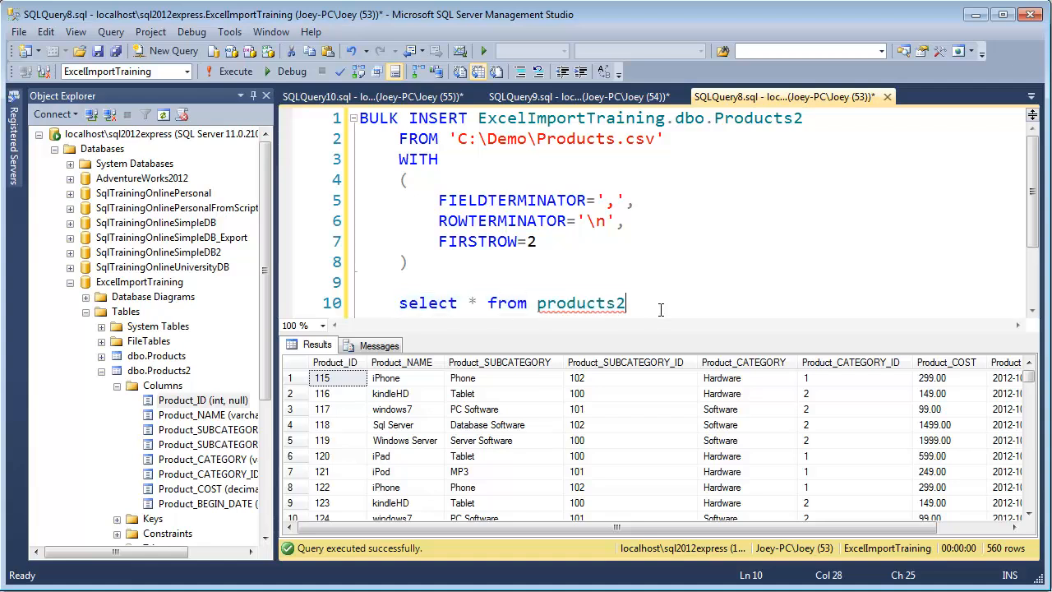